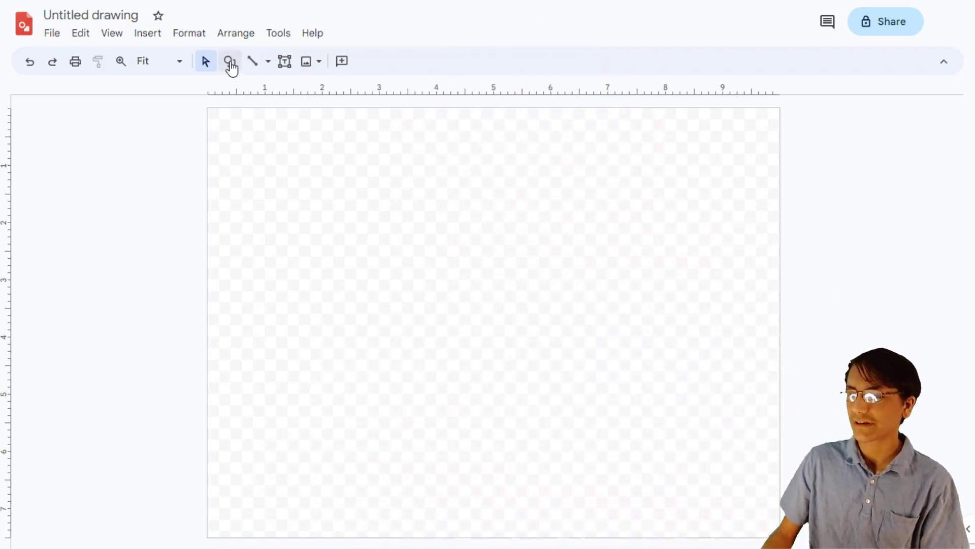
Step: Draw a rounded rectangle, reshape it into a small square and move it to the page centre
left_click(230, 61)
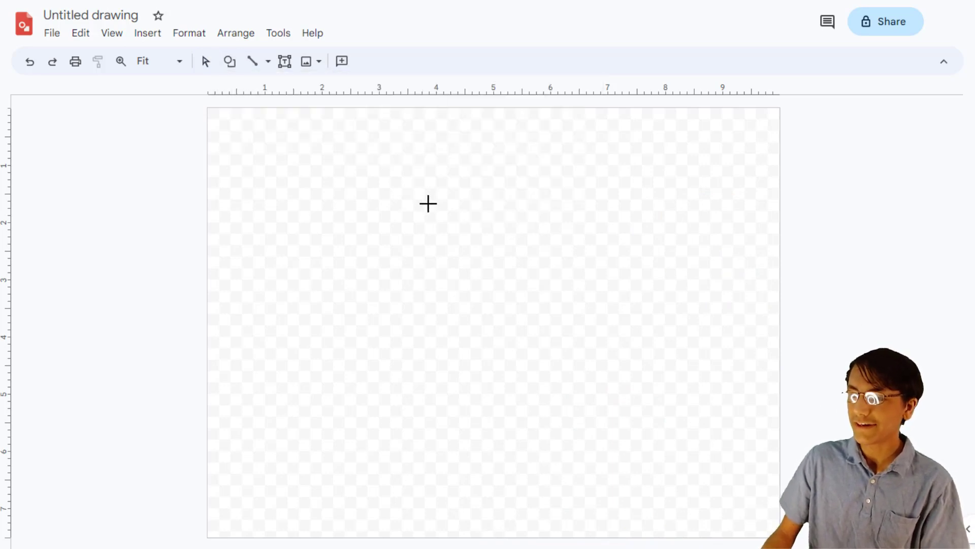
left_click_drag(385, 199, 649, 272)
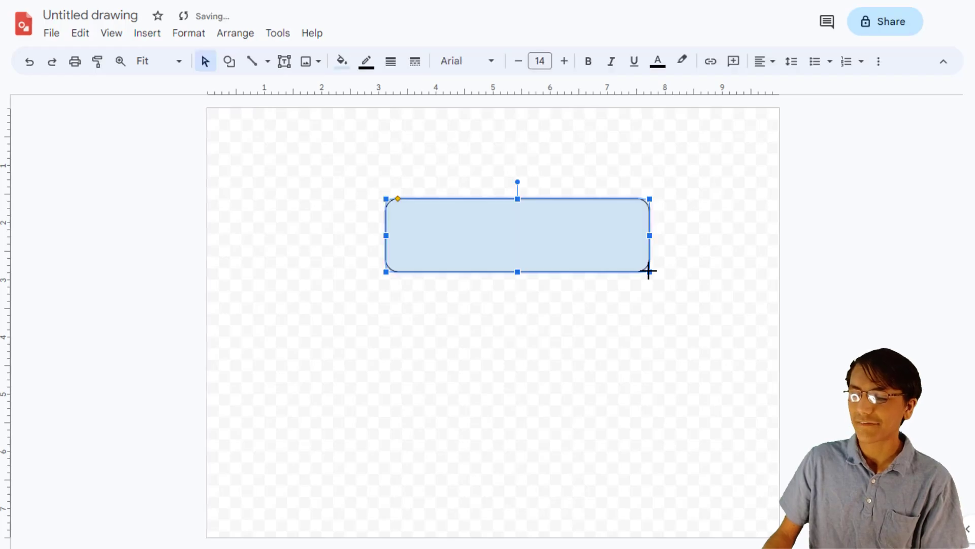
key("Delete")
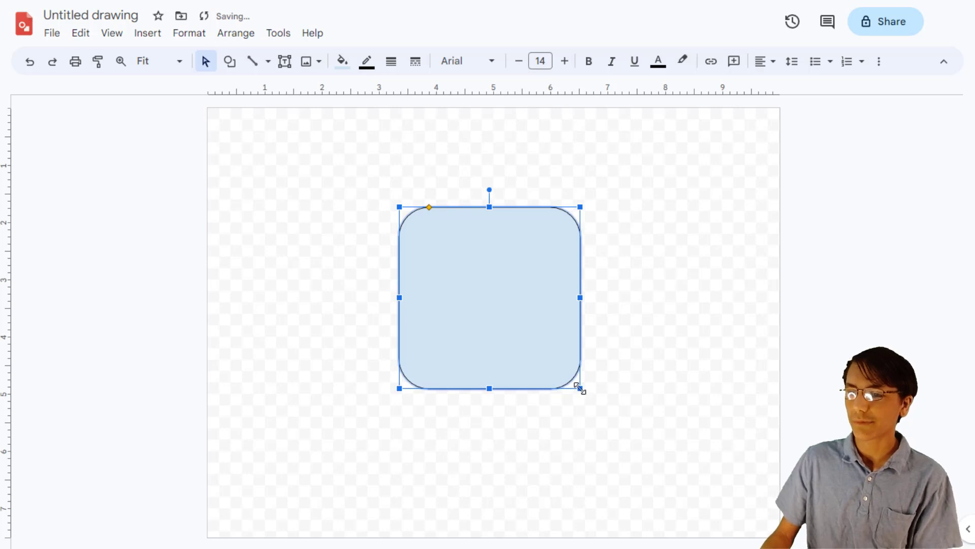
left_click_drag(578, 388, 537, 346)
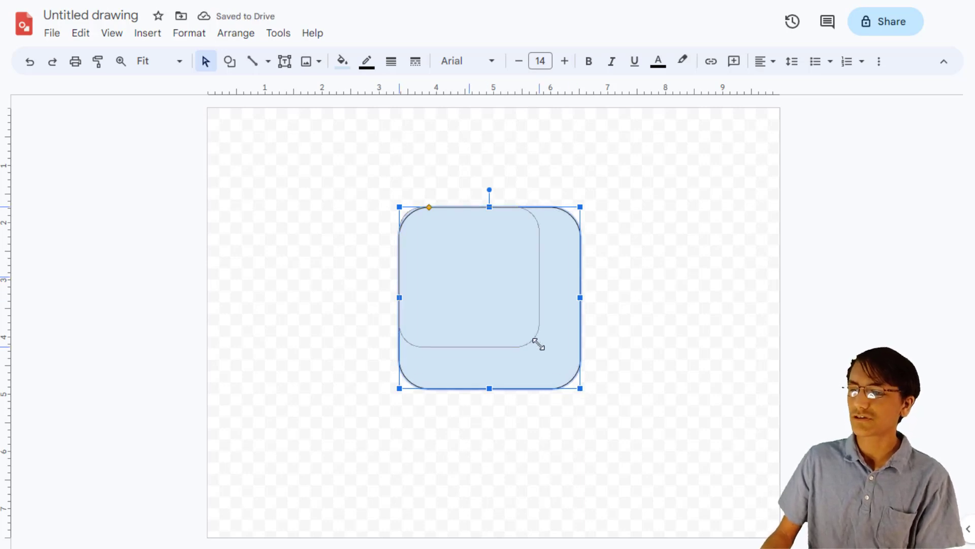
left_click_drag(539, 345, 495, 323)
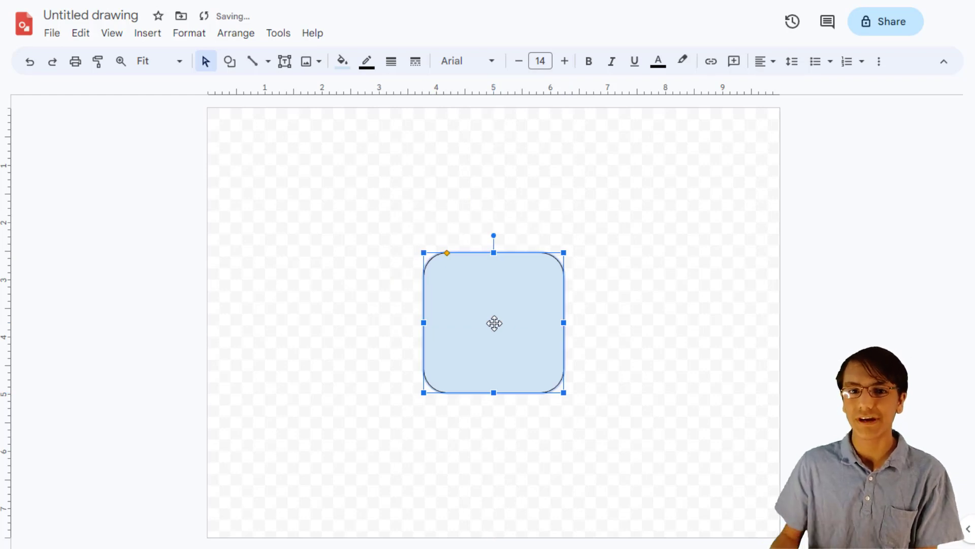
Step: Make the square's border transparent and fill it with a blue gradient preset, then deselect it
left_click(365, 61)
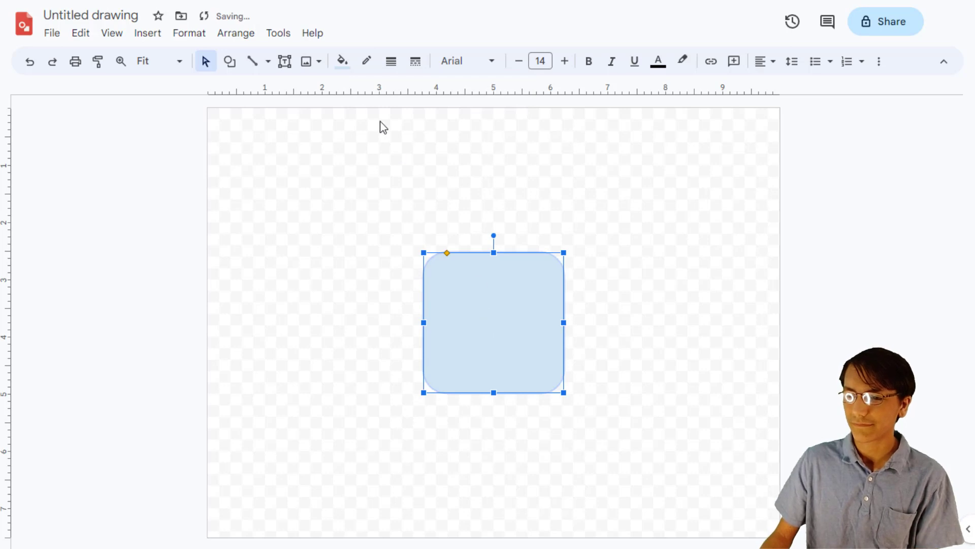
left_click(341, 61)
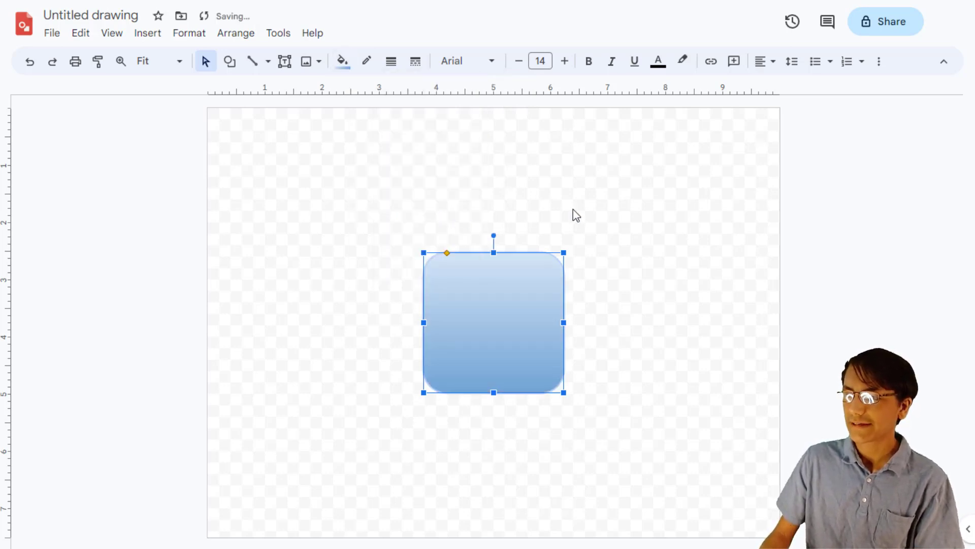
left_click(563, 223)
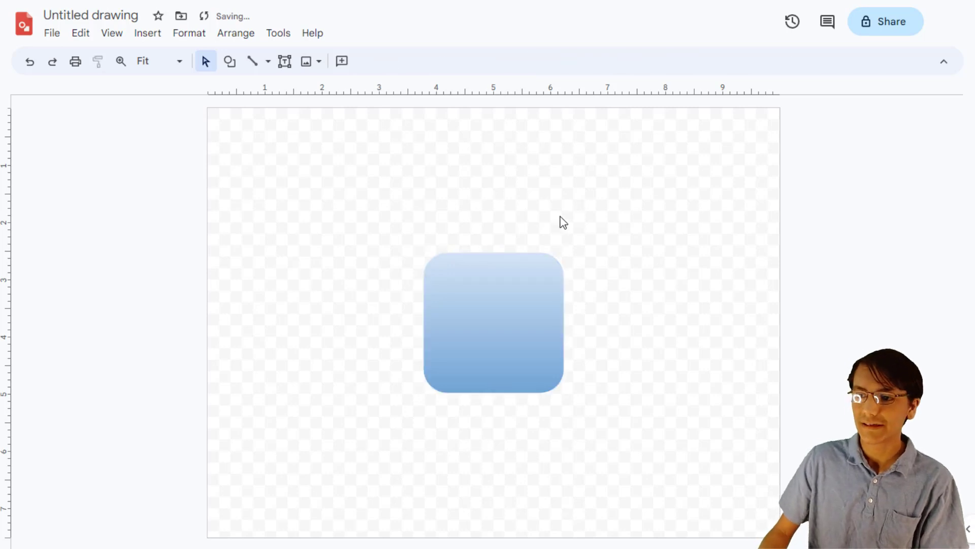
left_click(51, 32)
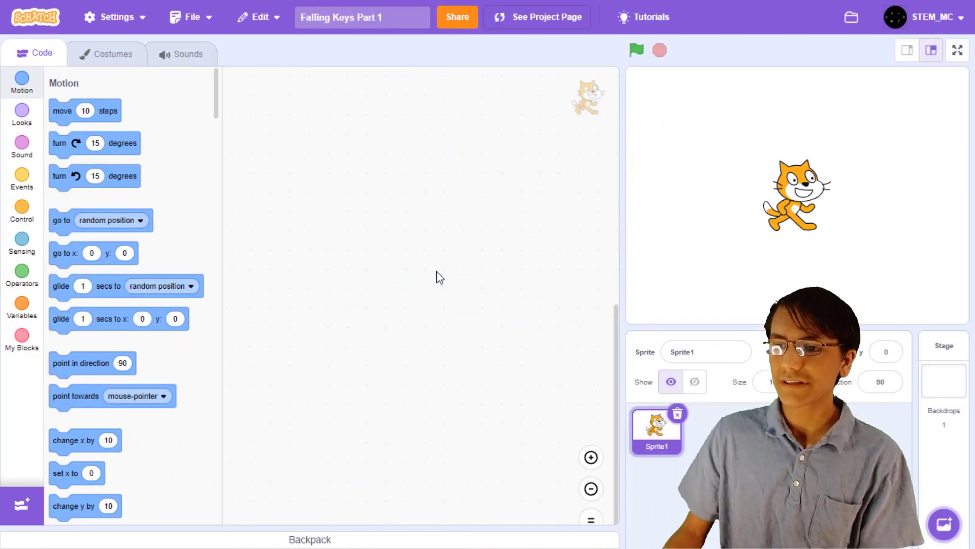
Step: Delete the cat sprite, upload the drawn square as a new sprite and open its costume editor
left_click(942, 379)
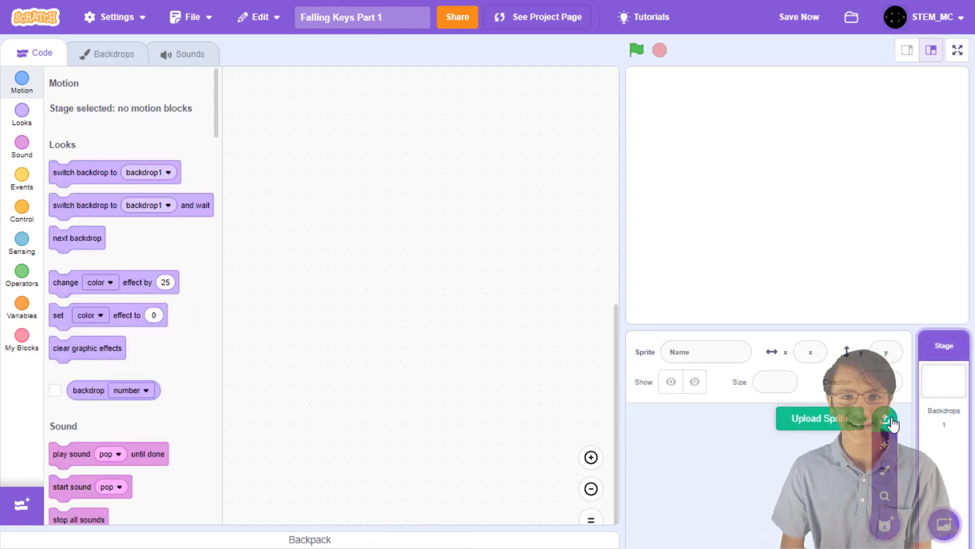
left_click(888, 417)
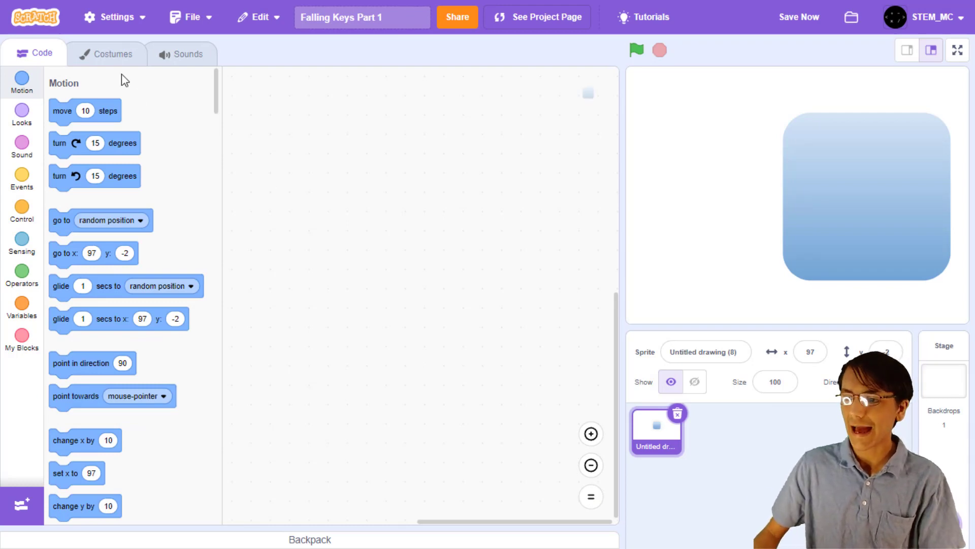
left_click(113, 54)
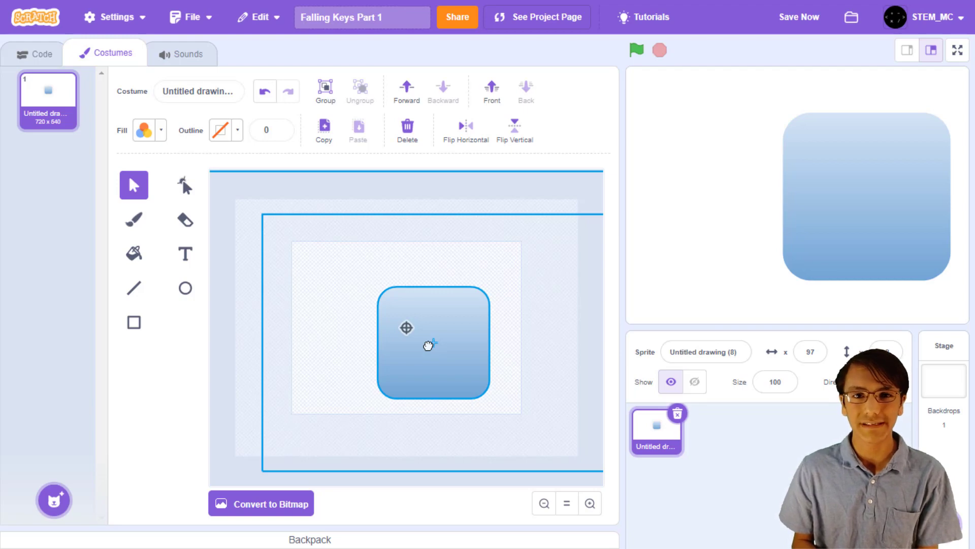
Step: Select and remove the blank area so the costume shrinks to a 110 by 110 rounded square
left_click_drag(434, 328, 458, 353)
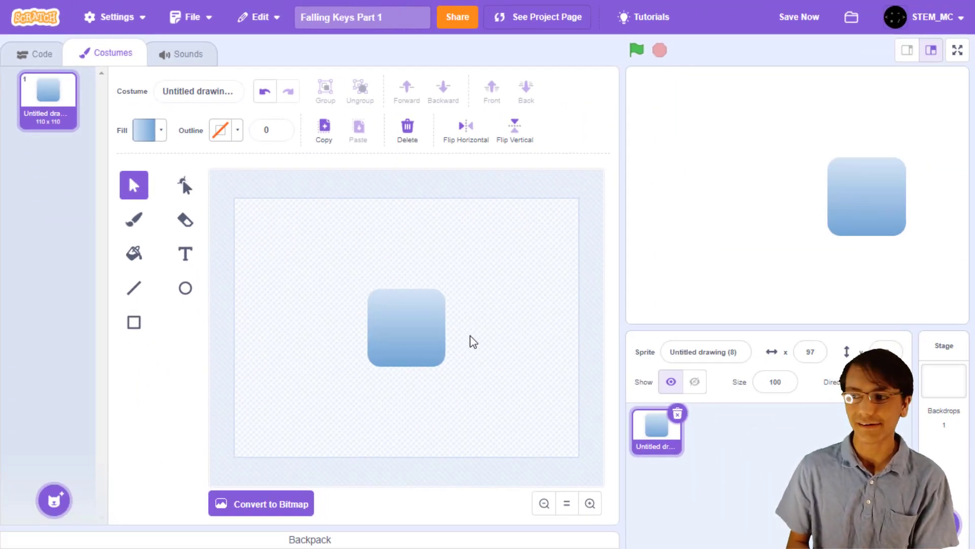
Step: Add a large white text letter 'a' centred on the square costume
left_click(185, 254)
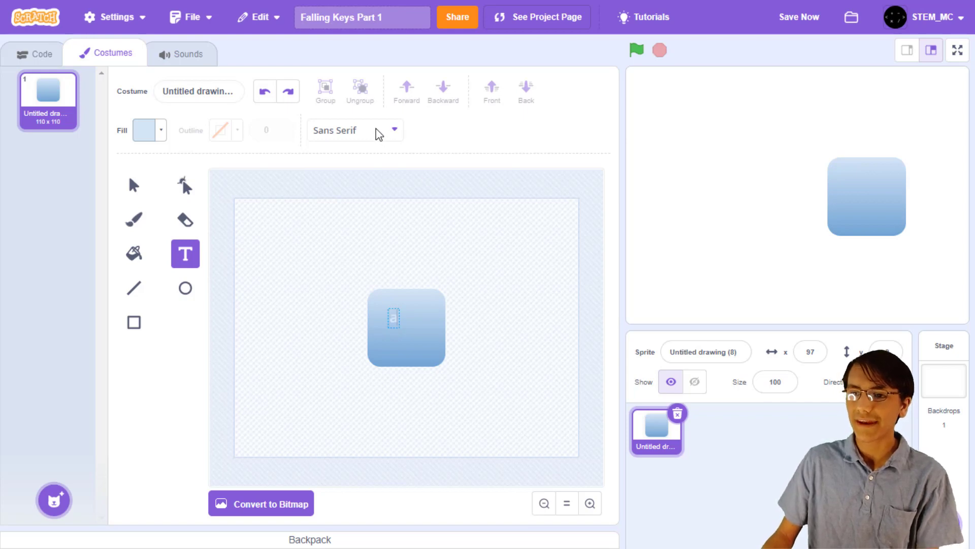
type("a")
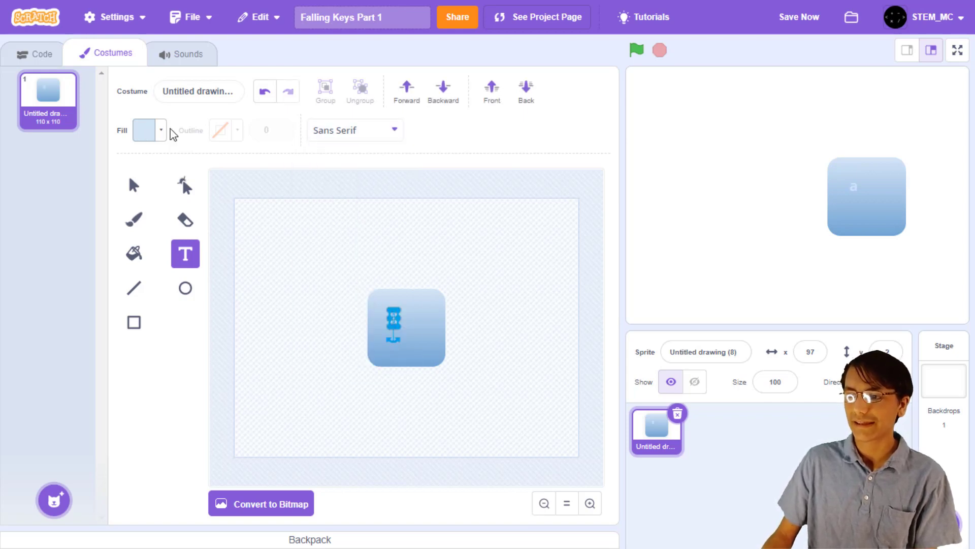
left_click(149, 130)
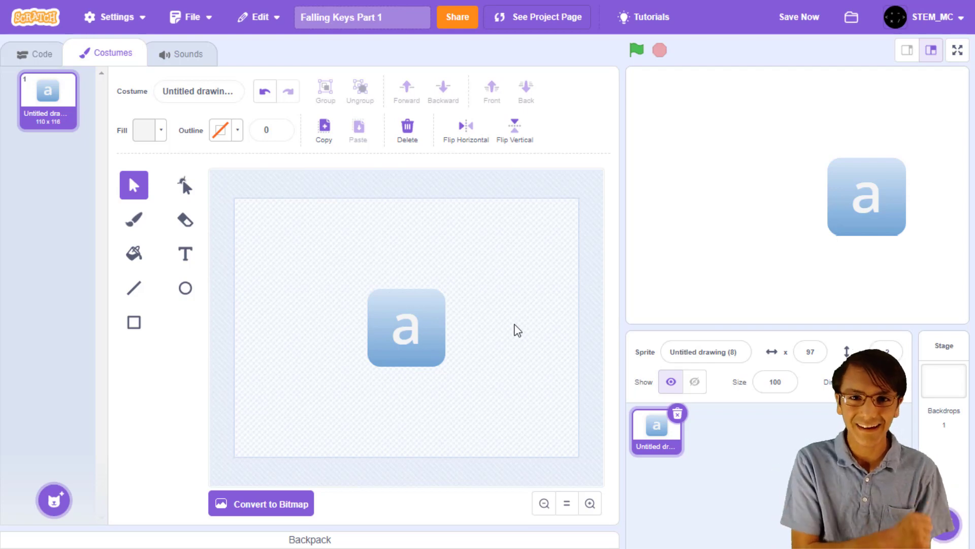
left_click(35, 54)
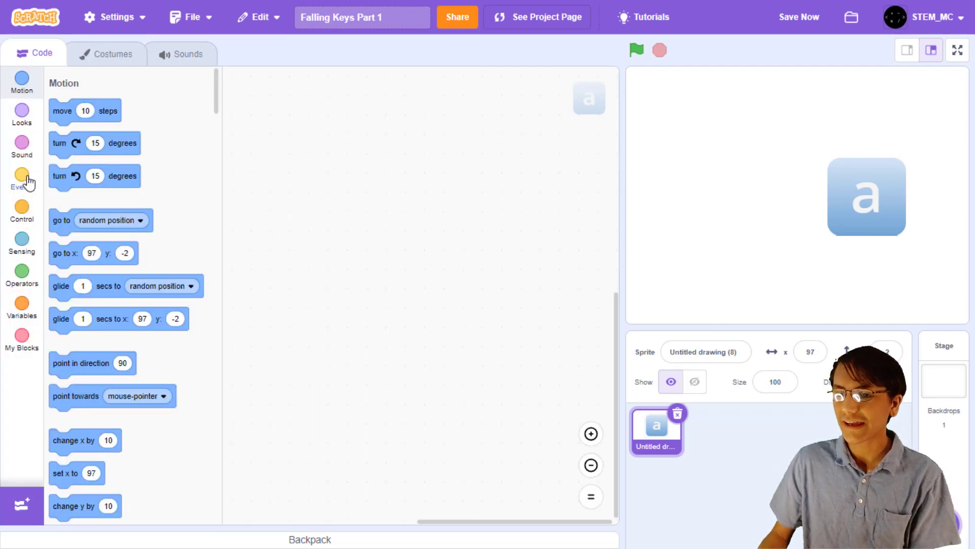
Step: Add green-flag scripts: set size to 50% and hide, plus broadcast a new Start Game message
left_click(22, 178)
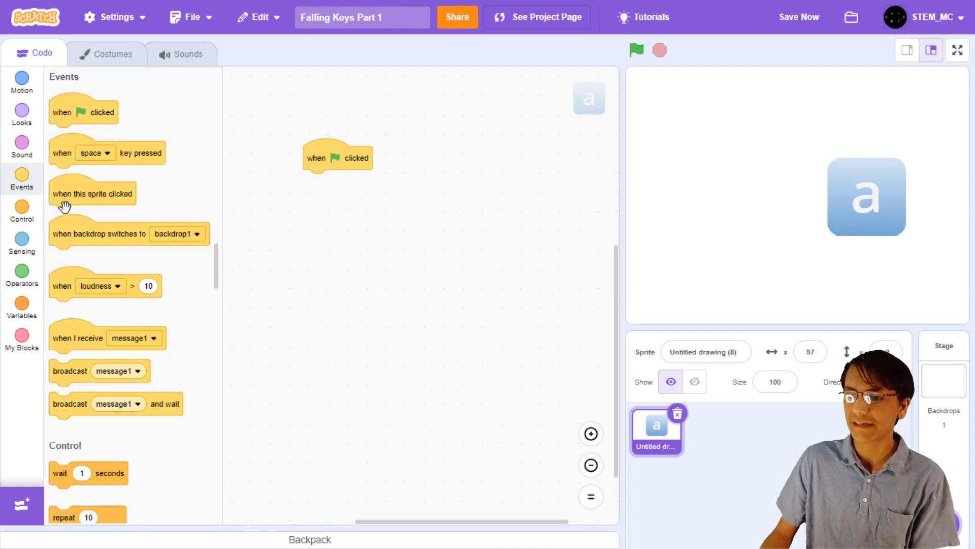
left_click(21, 115)
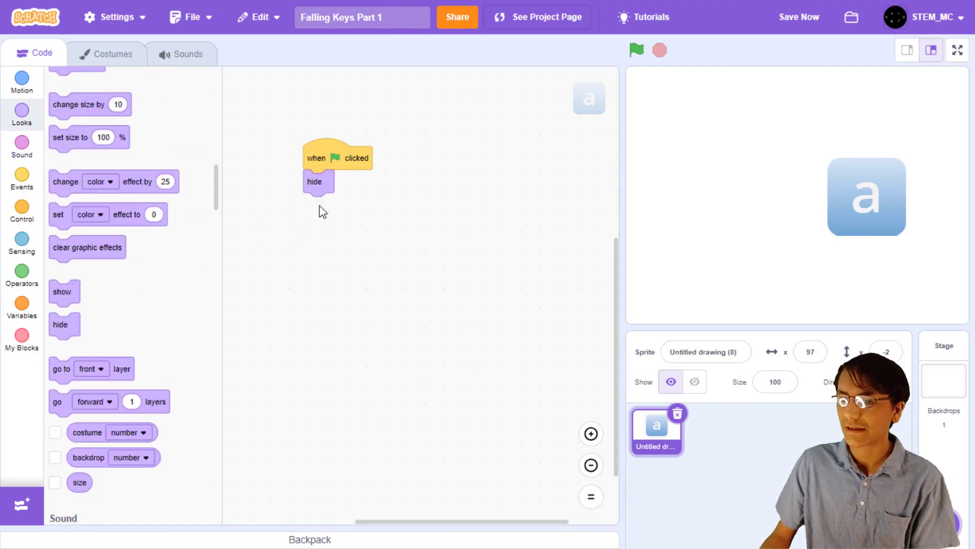
left_click_drag(89, 137, 343, 180)
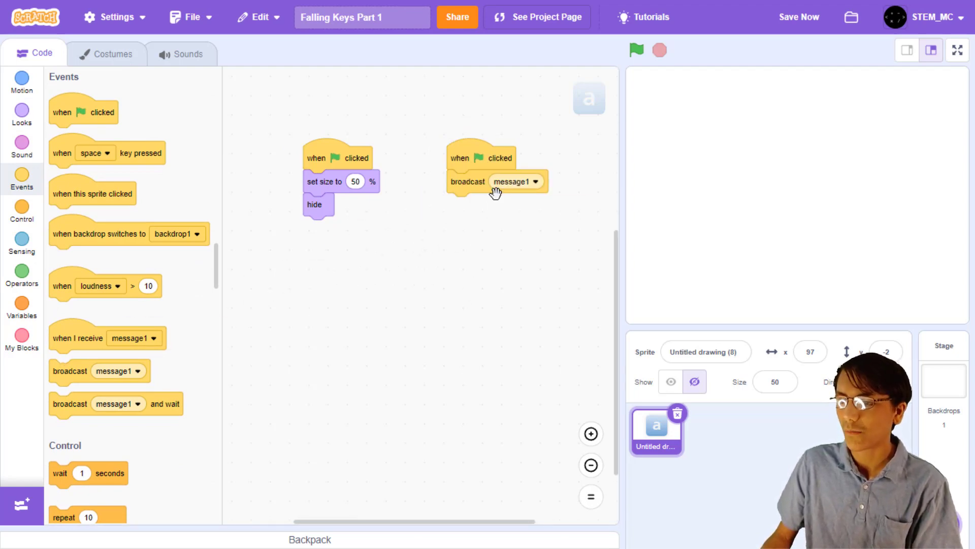
type("Start Game")
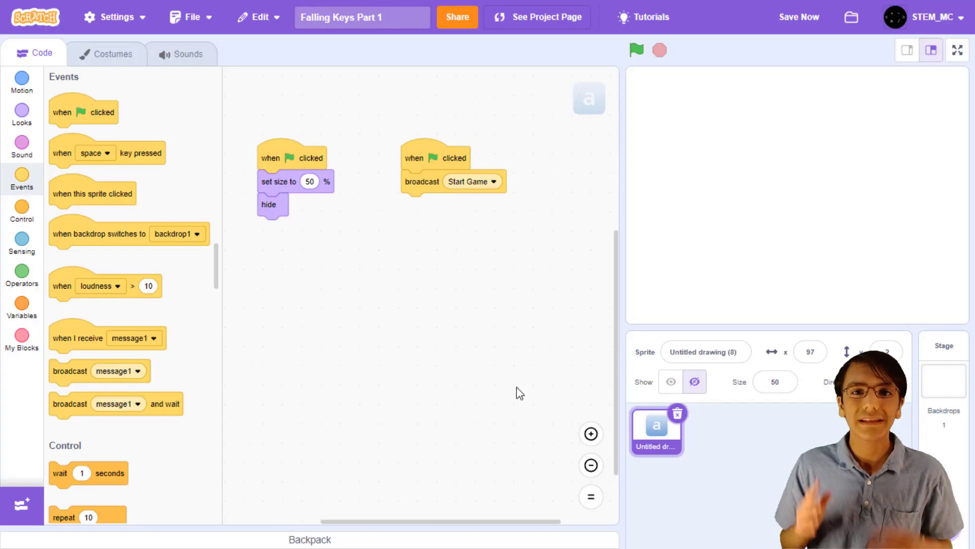
mouse_move(514, 394)
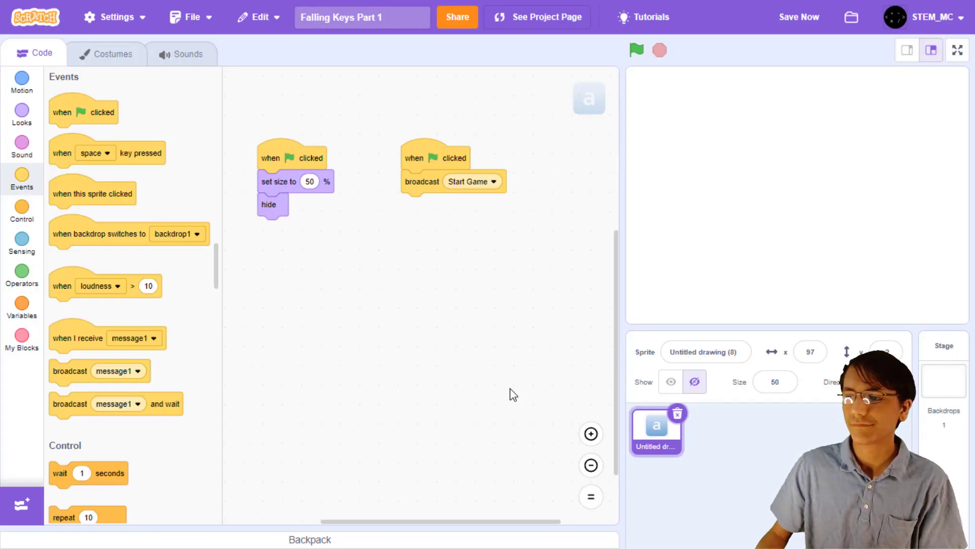
Step: Add a 'when I receive Start Game' script that forever clones the sprite with a wait, and run it
left_click_drag(106, 338, 317, 264)
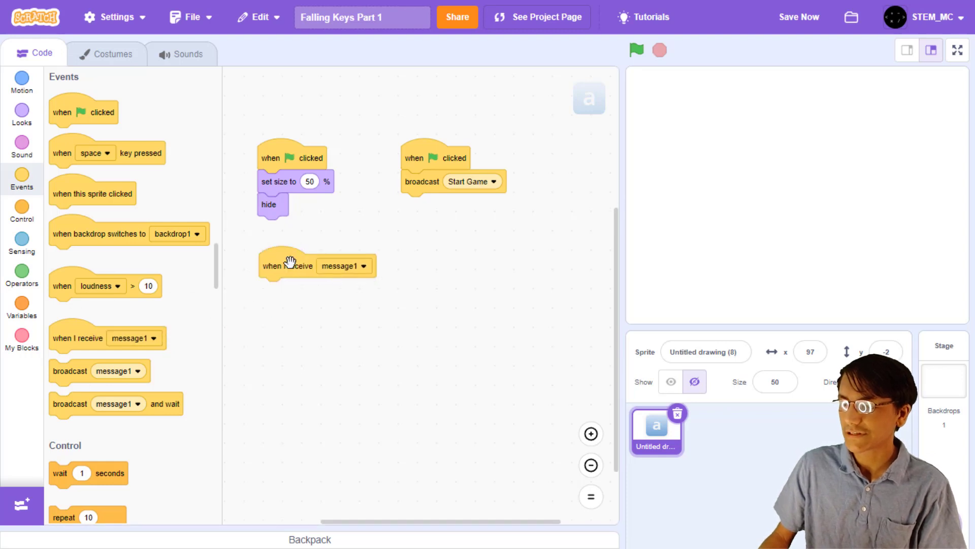
left_click(363, 265)
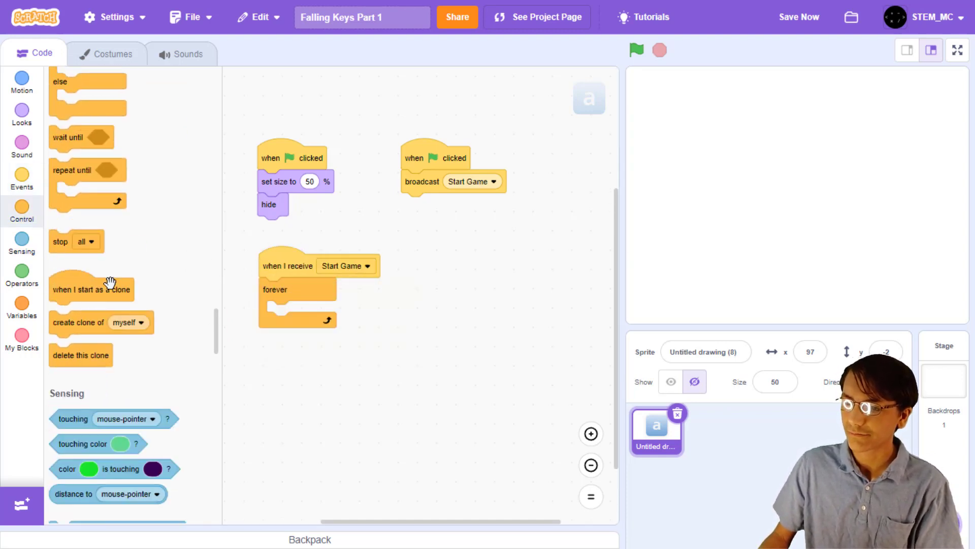
left_click_drag(79, 323, 296, 312)
type("2")
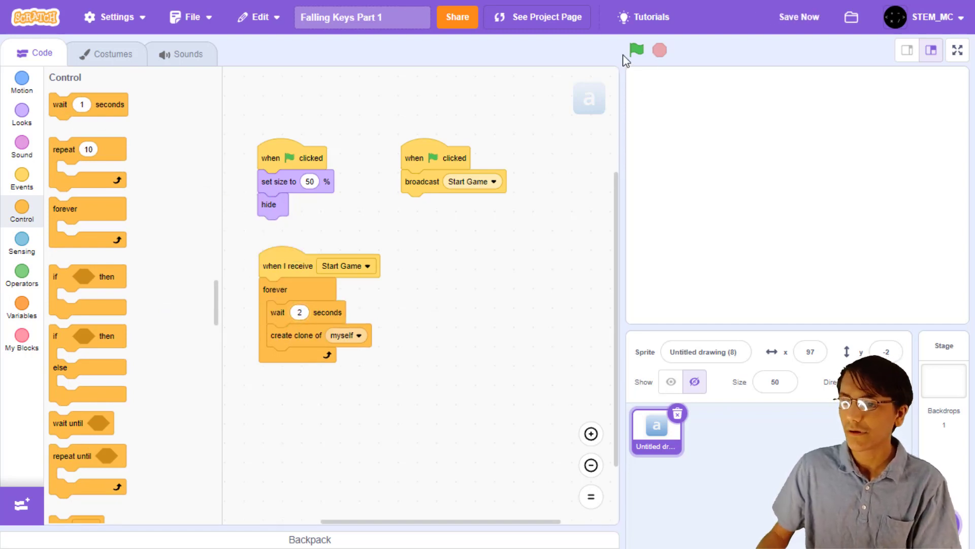
left_click(635, 51)
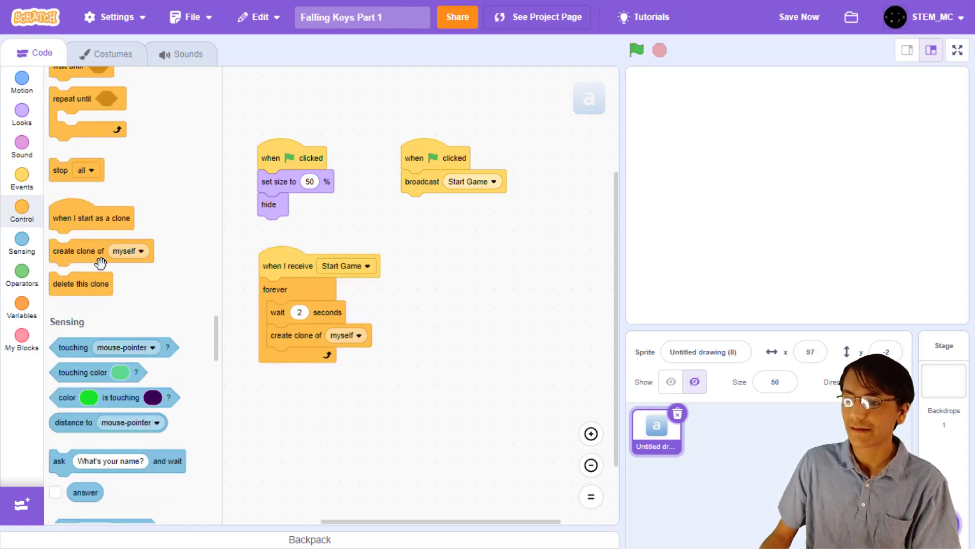
Step: Add a 'when I start as a clone' script with show, then start the game to test clones
left_click_drag(91, 217, 475, 270)
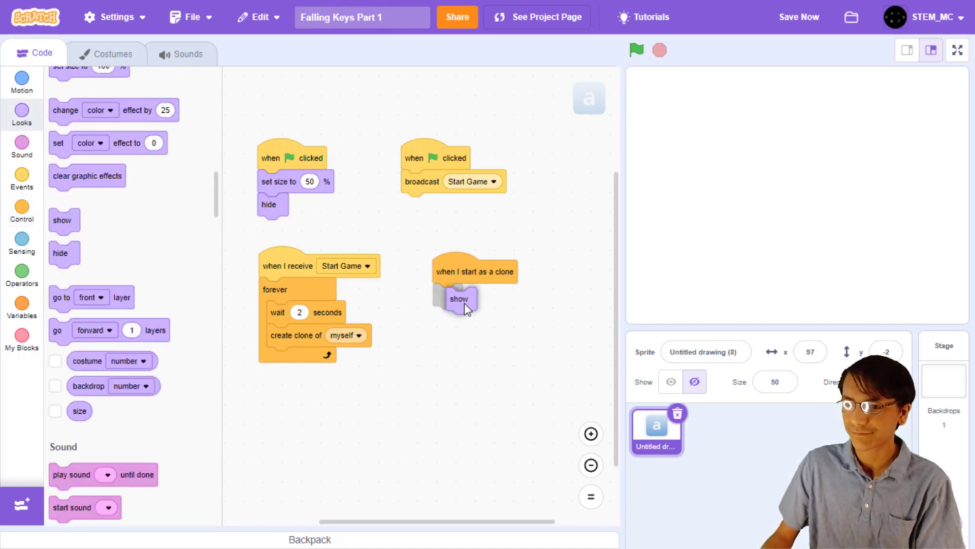
left_click(636, 50)
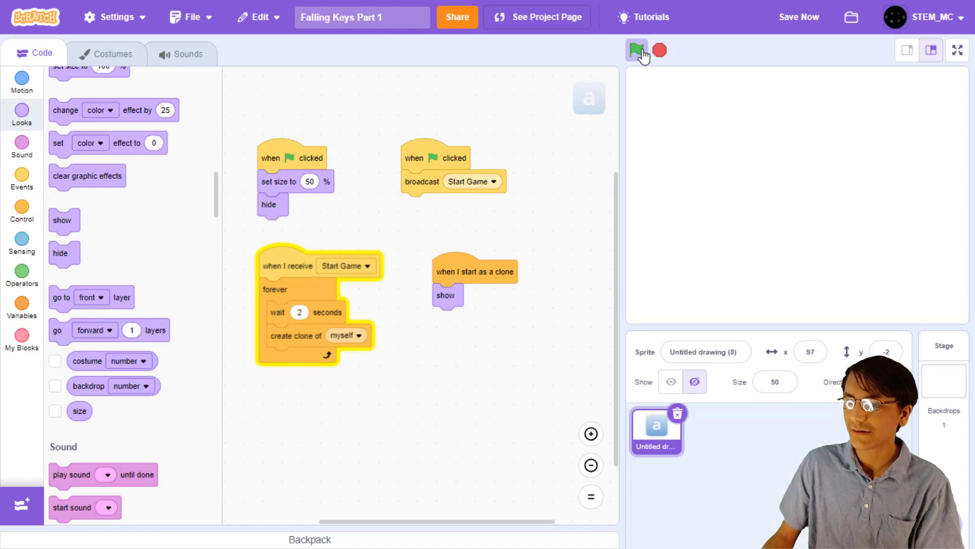
Step: Make clones go to a random x from -200 to 200 at y -180, then run and stop the game
left_click(636, 51)
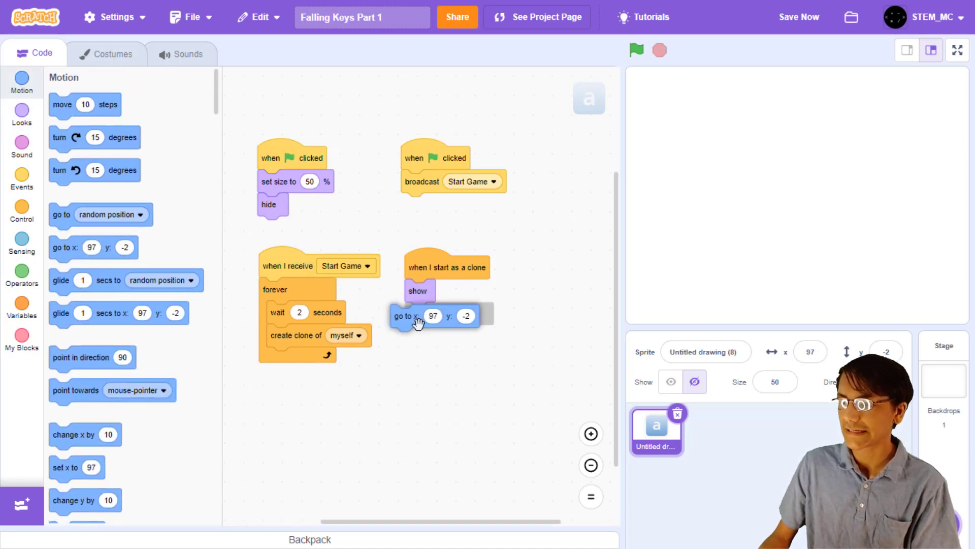
left_click(21, 273)
type("-")
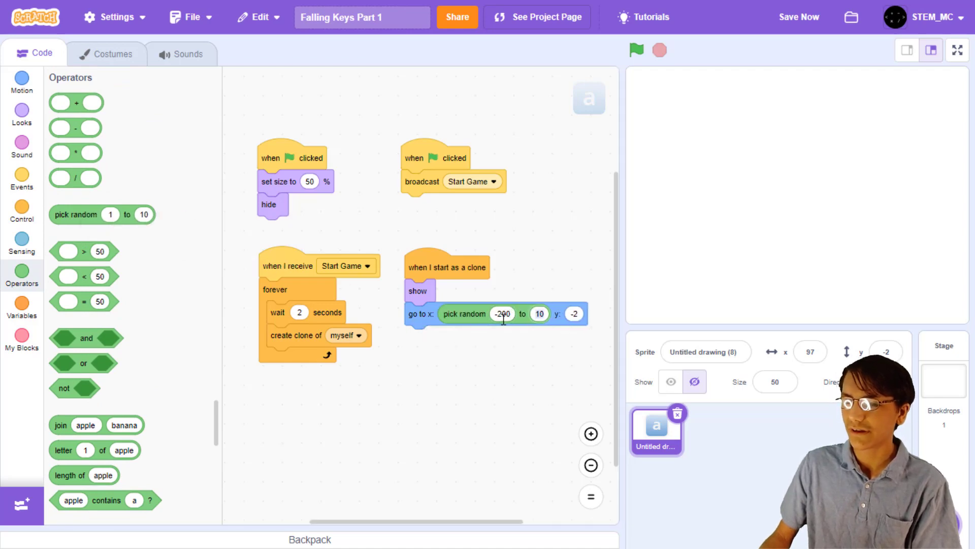
type("200")
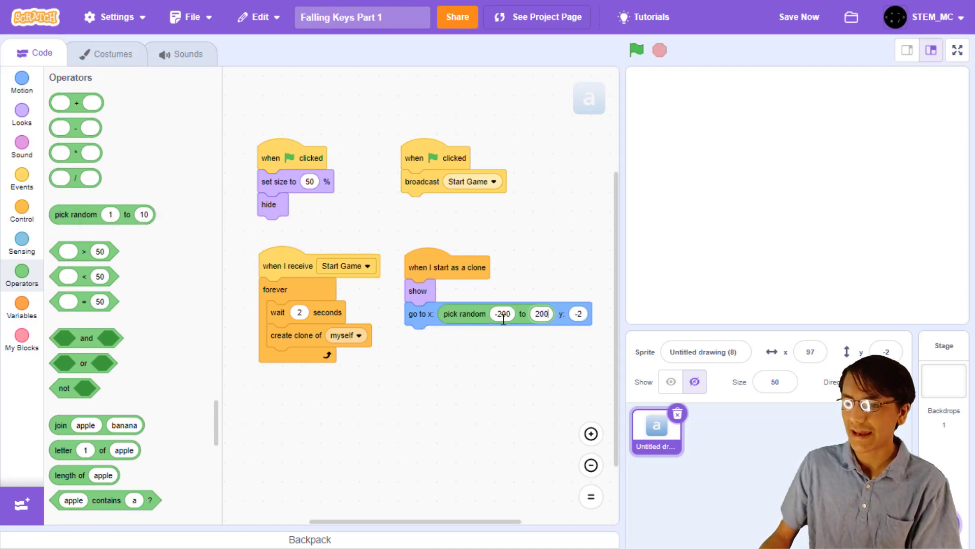
type("-180")
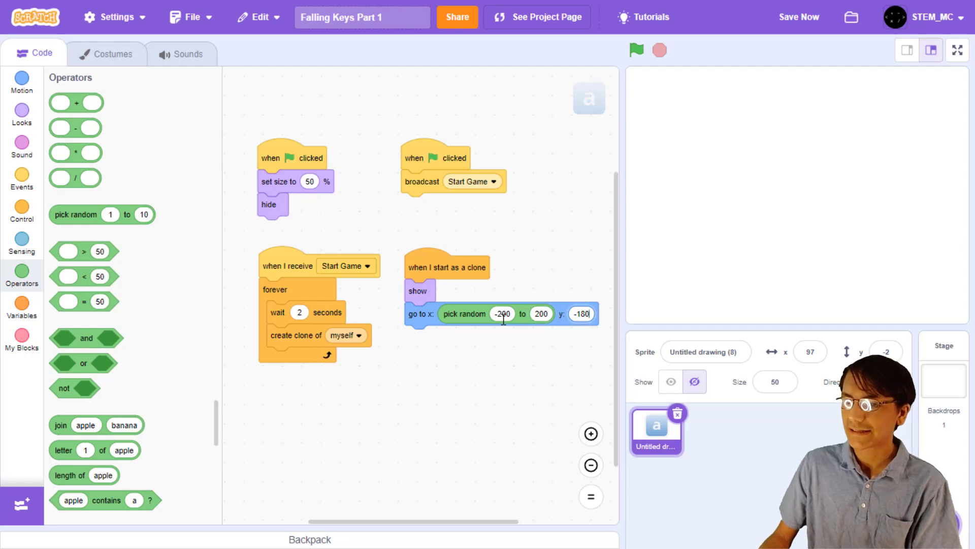
left_click(636, 51)
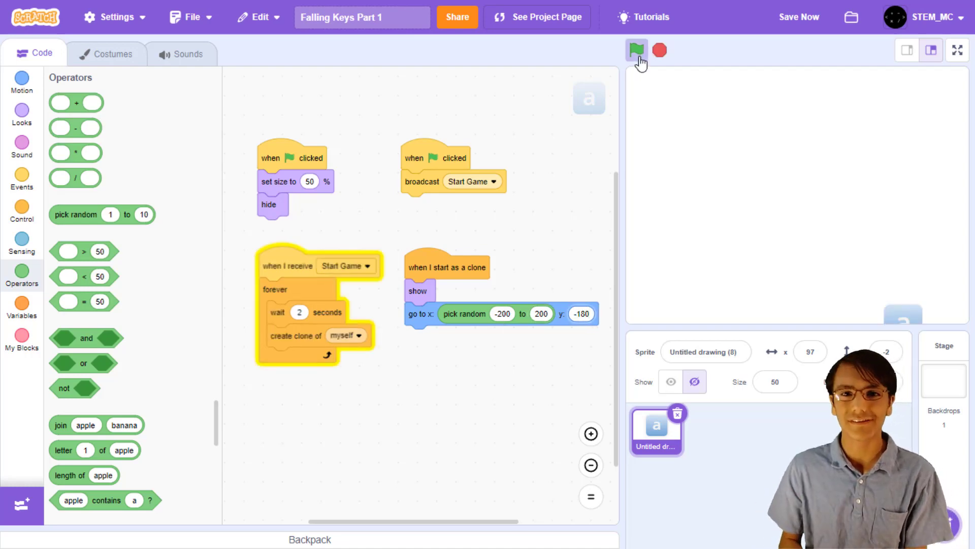
left_click(636, 51)
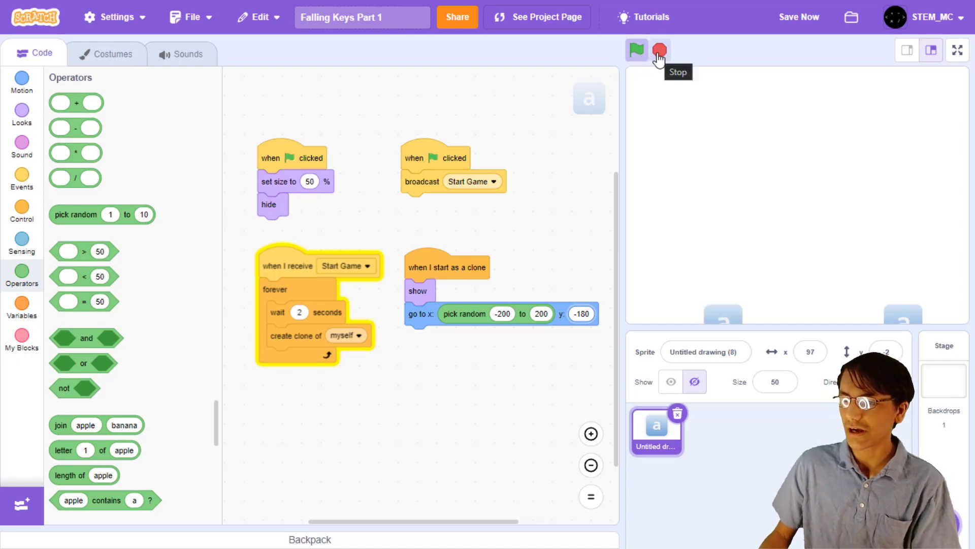
left_click(659, 51)
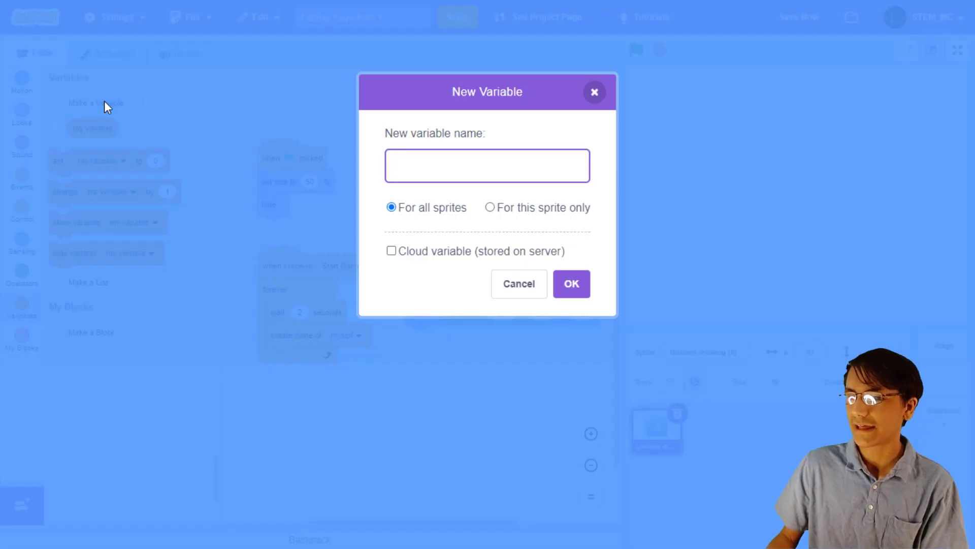
Step: Create a variable named gravity for all sprites
type("gravity")
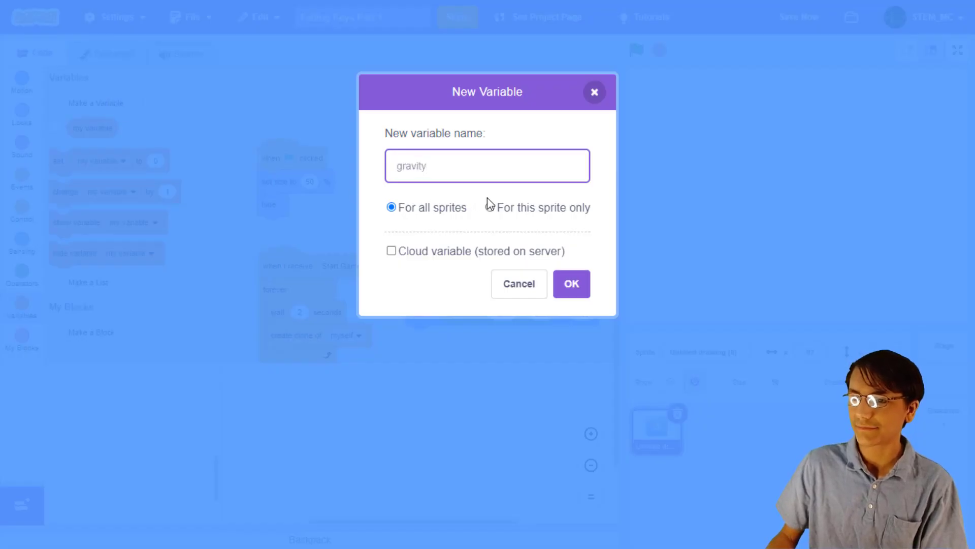
left_click(570, 283)
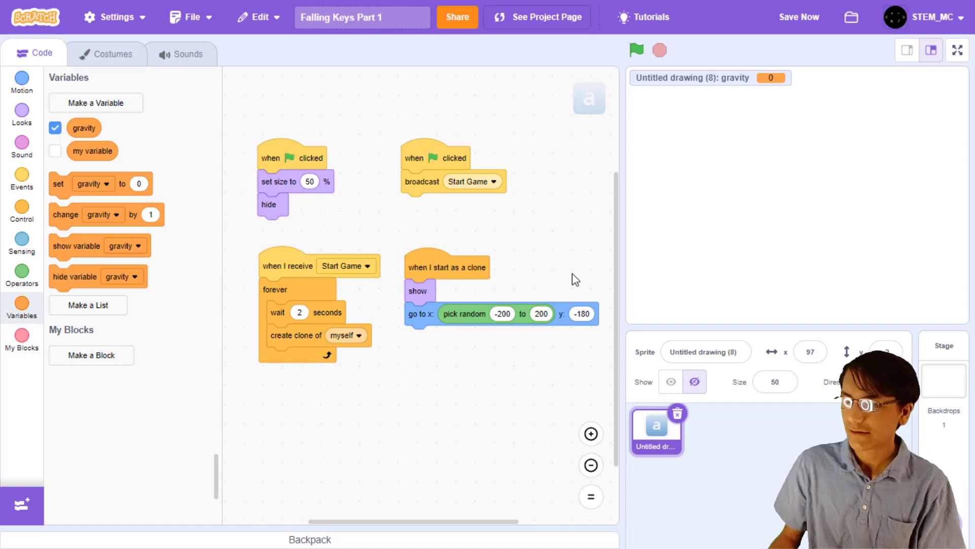
Step: Hide the gravity readout, set gravity to random 16–19, and forever change y by gravity and gravity by -0.5
left_click(55, 128)
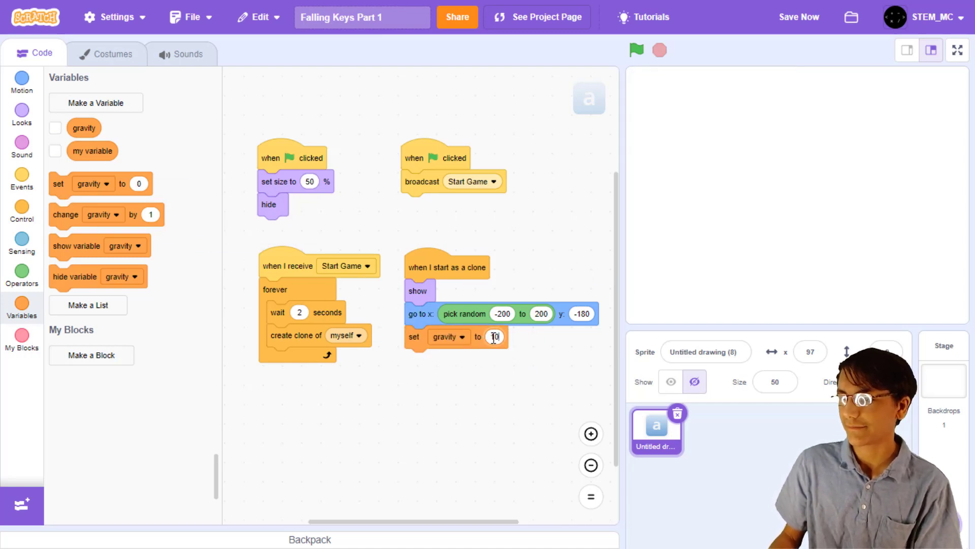
left_click(22, 211)
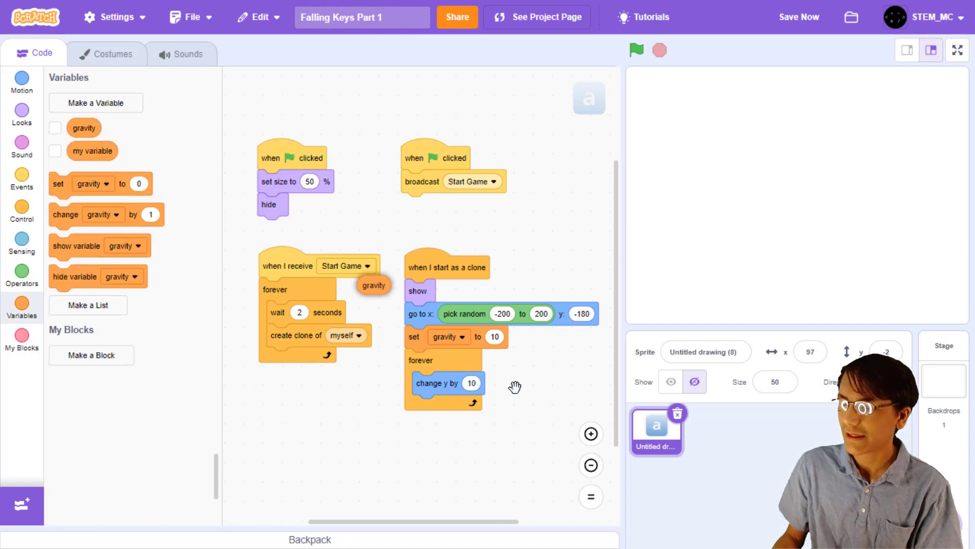
left_click_drag(374, 284, 471, 383)
type("-1")
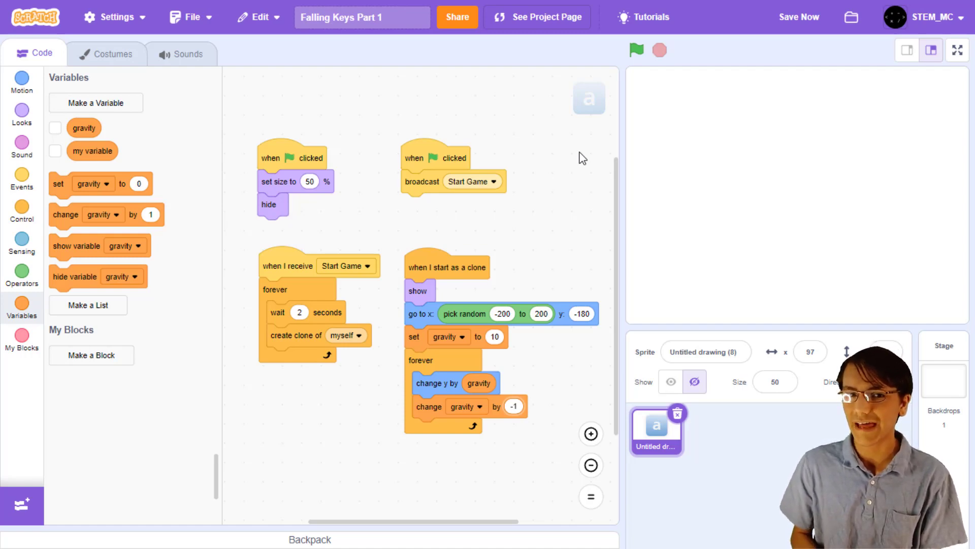
mouse_move(536, 403)
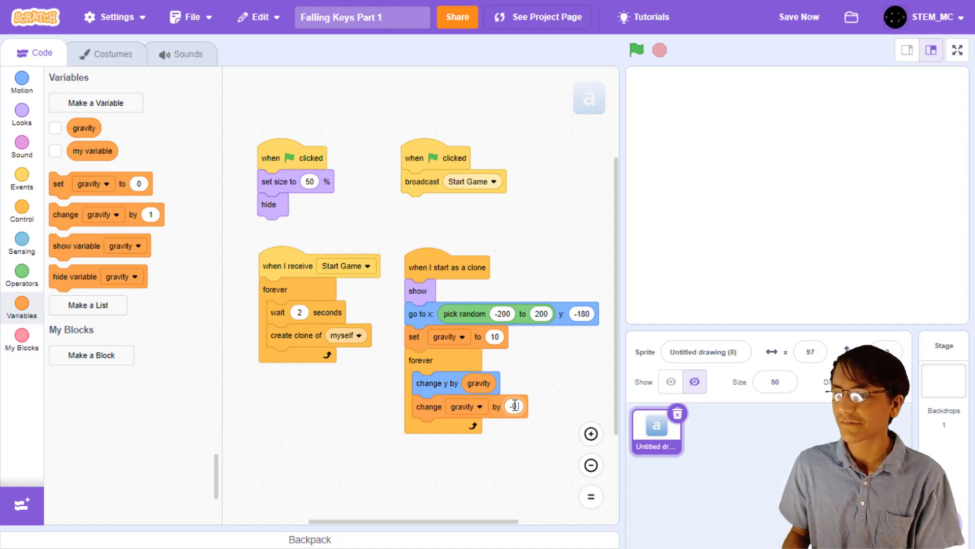
type("-0.5")
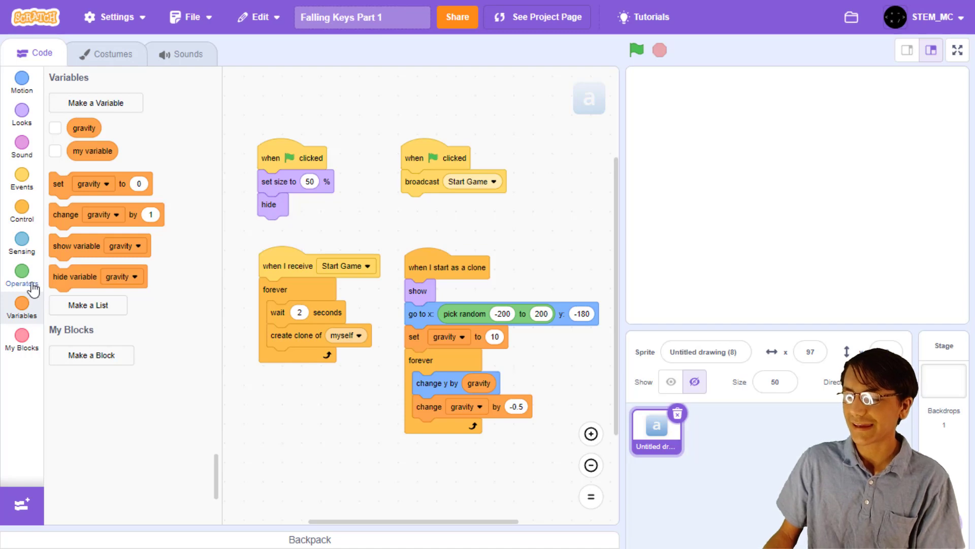
left_click(21, 273)
type("19")
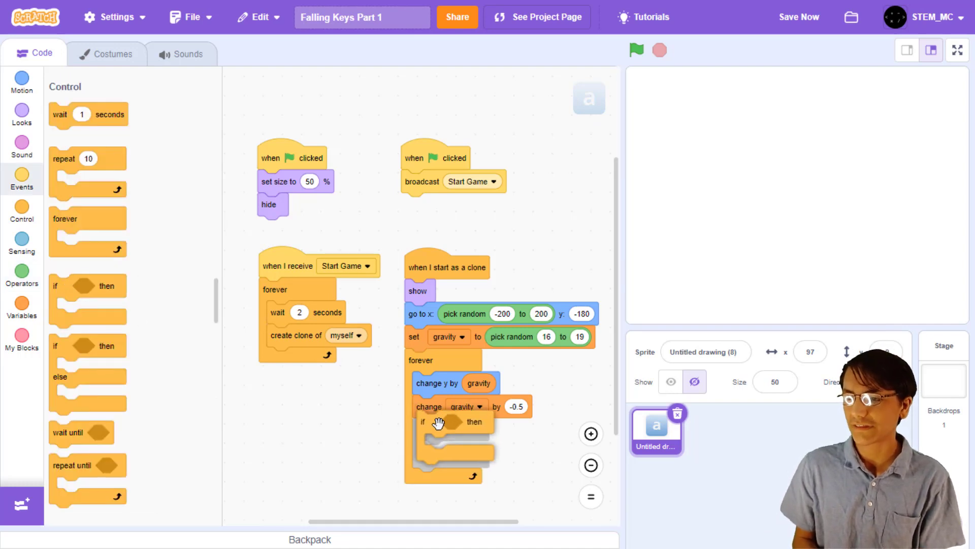
Step: Add 'if key a pressed then delete this clone' inside each clone's forever loop
left_click(21, 243)
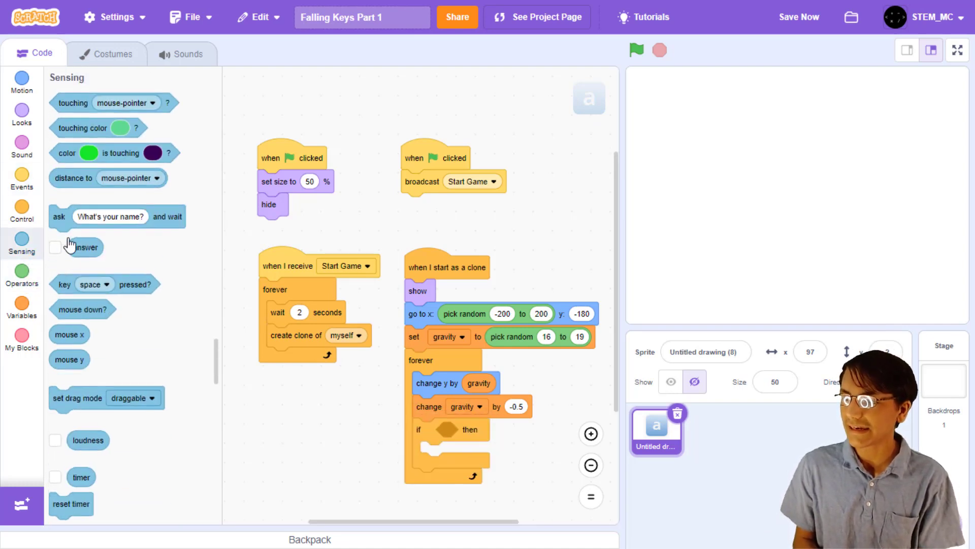
left_click(476, 429)
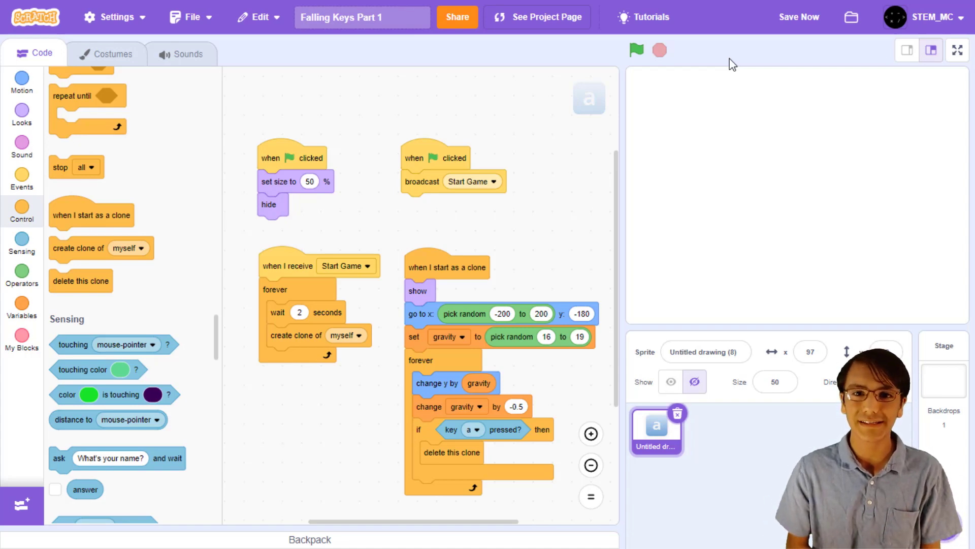
Step: Duplicate the letter a costume and relabel the copies b, c, d, e, f and onward
left_click(113, 54)
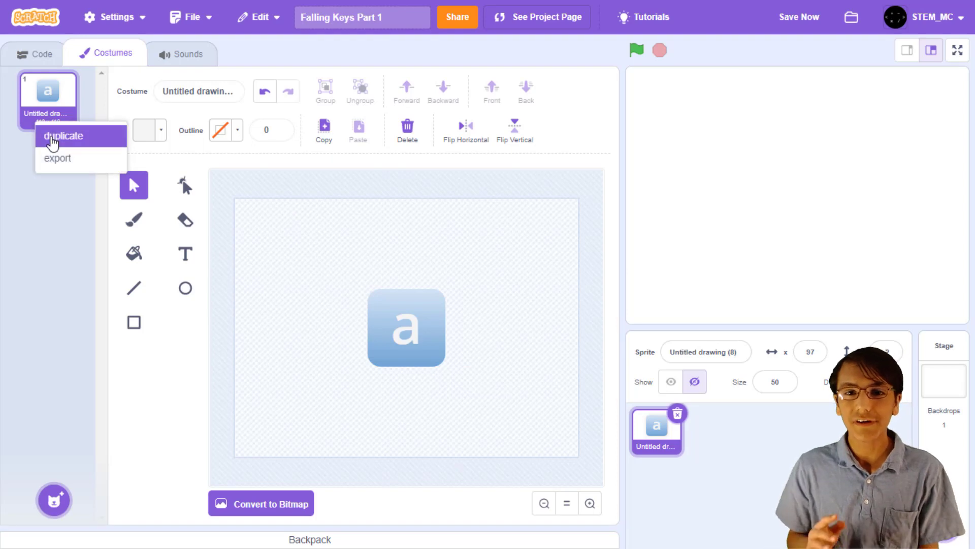
left_click(63, 135)
type("b")
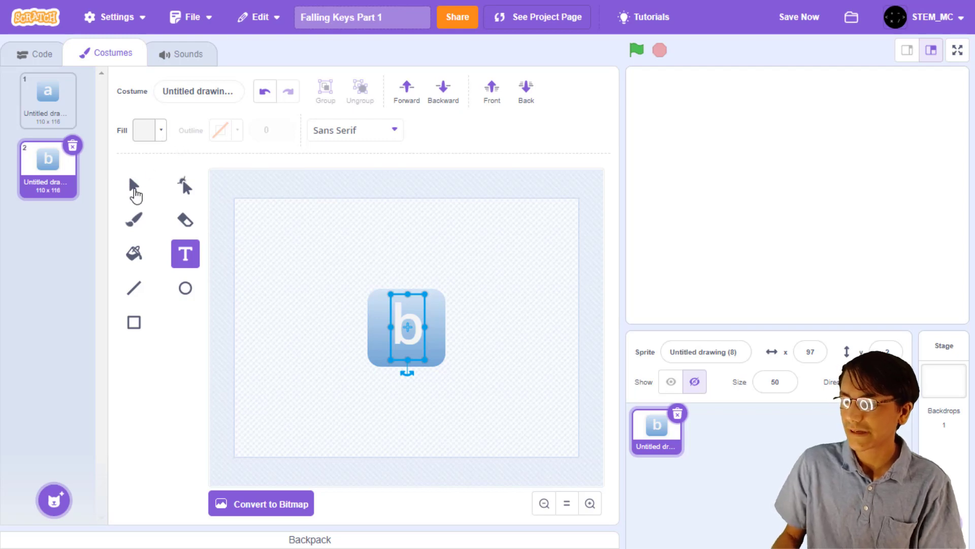
left_click(133, 185)
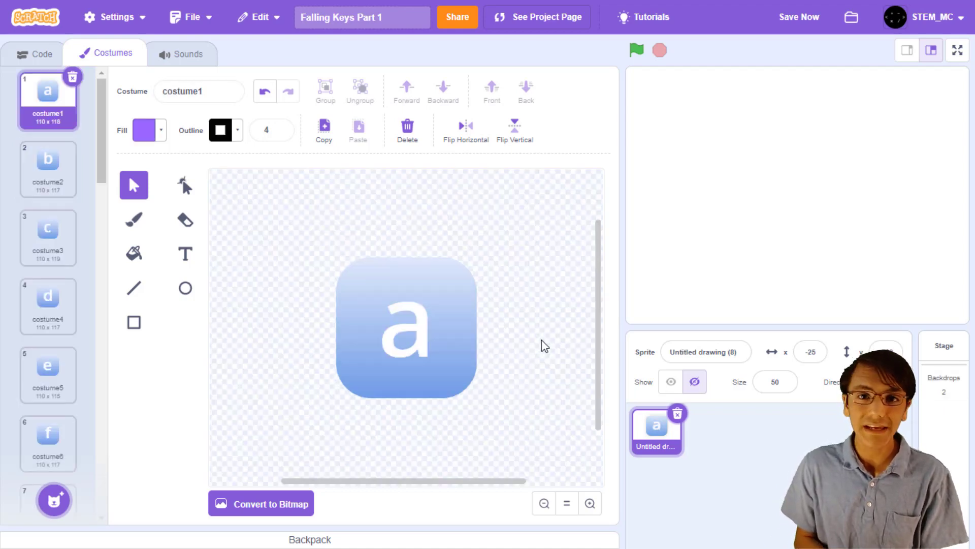
Step: Add a switch costume block at the clone's start, then begin making a new variable
left_click(34, 54)
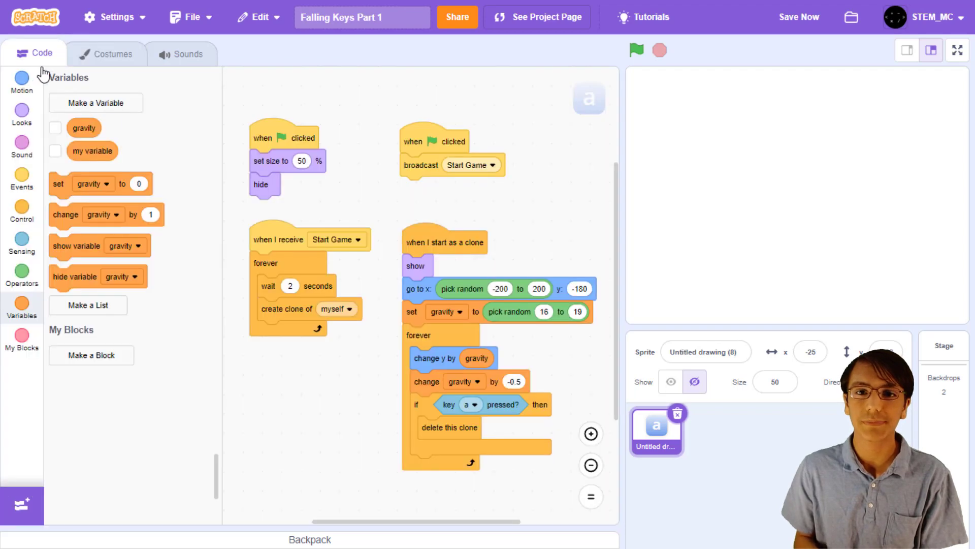
mouse_move(469, 213)
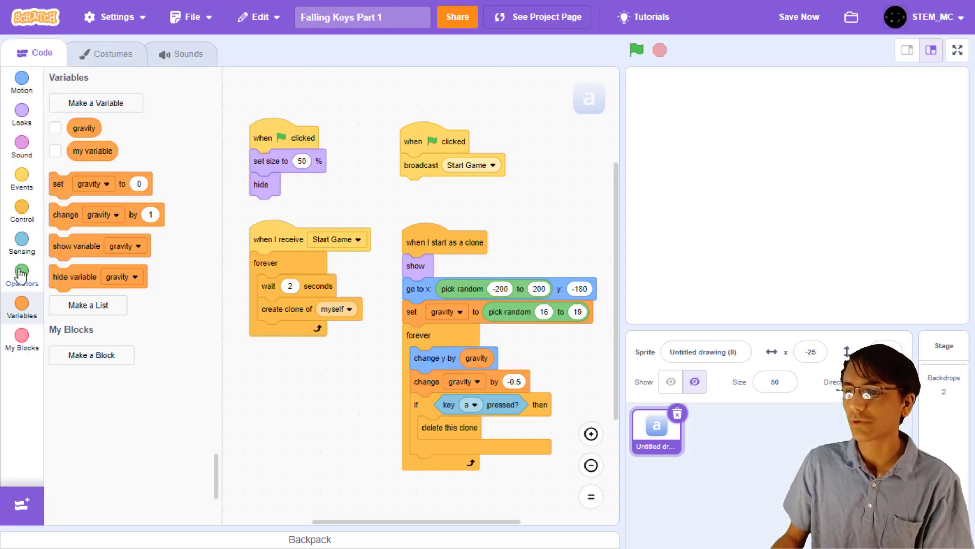
left_click(22, 115)
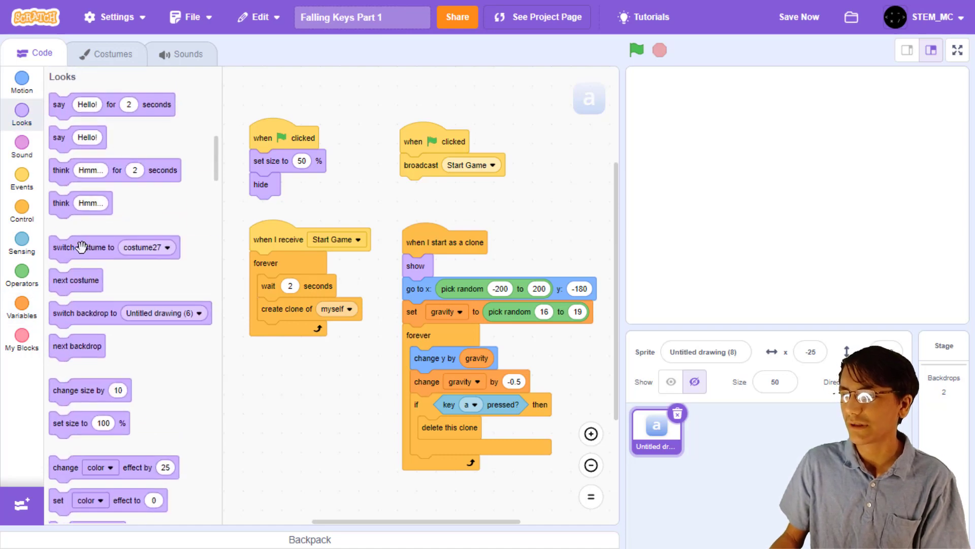
left_click_drag(81, 247, 436, 266)
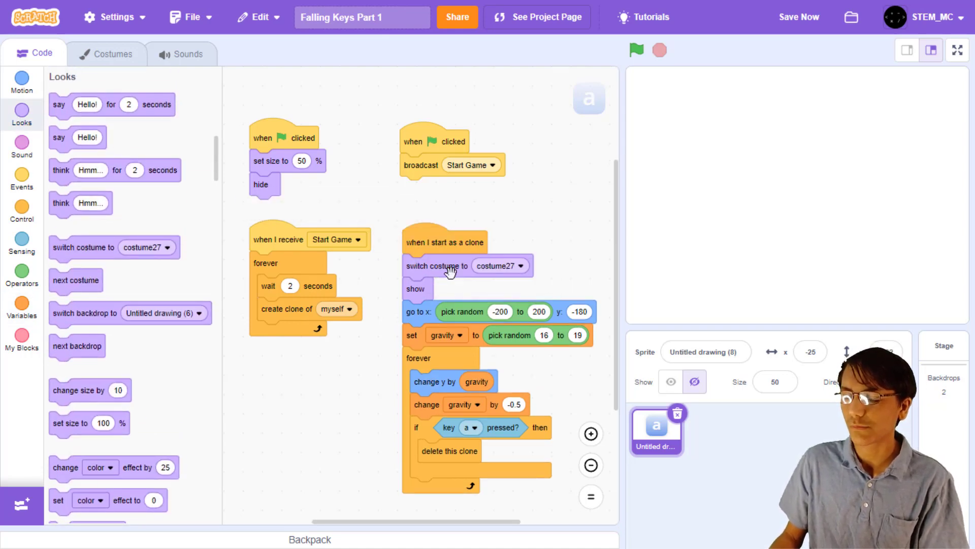
left_click(21, 272)
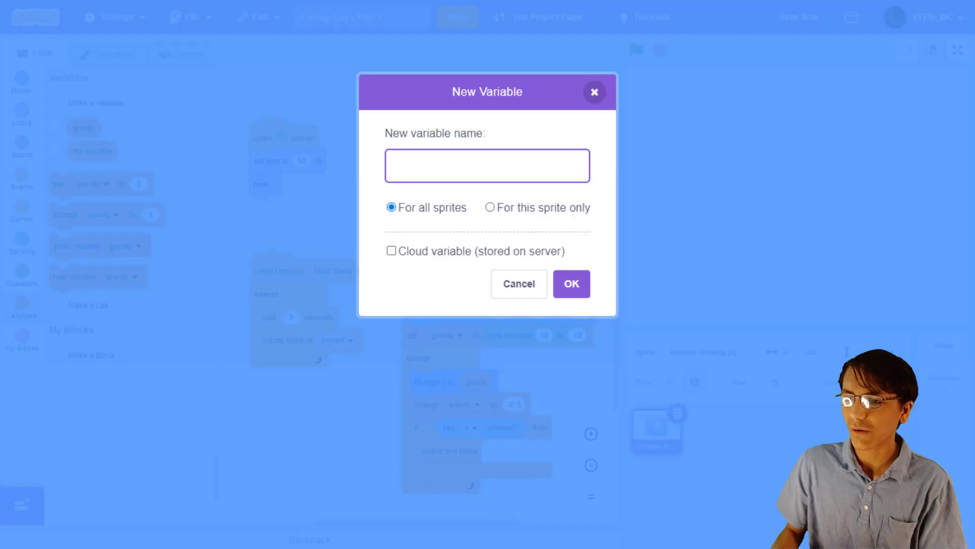
Step: Create the alphabet variable, pick random costume 1 to 26, and check its letter's key
type("alphabet")
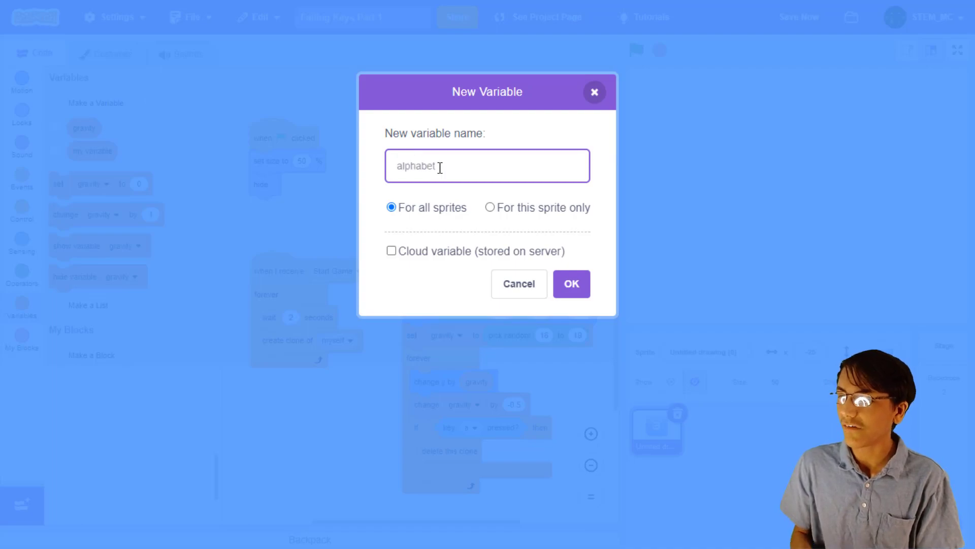
left_click(570, 283)
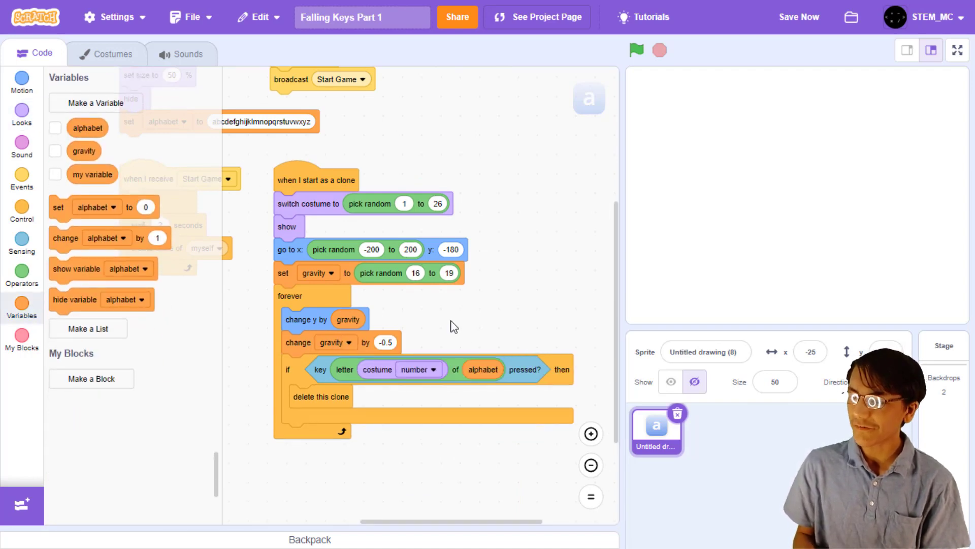
scroll("down", 3)
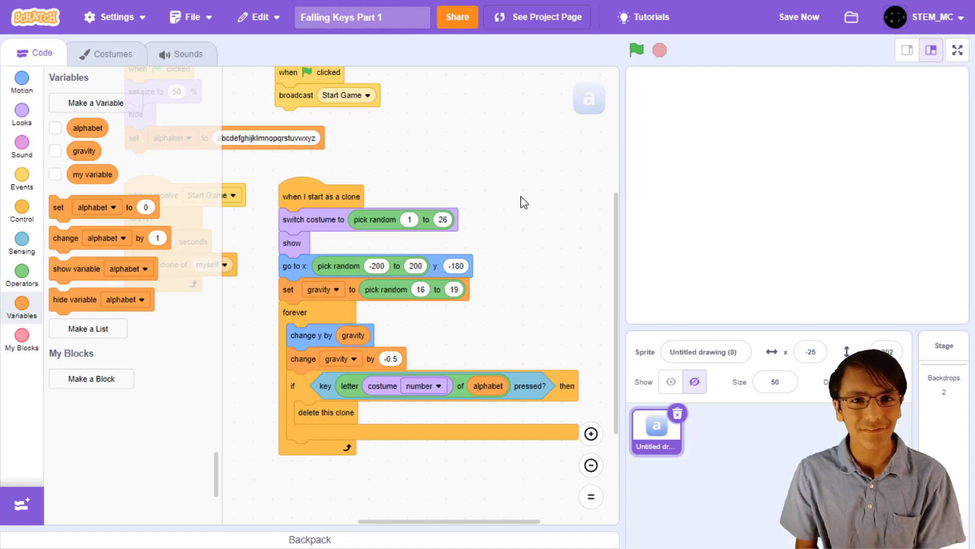
Step: Add 'if y position < -190 then stop all' inside the clone's forever loop
left_click(21, 211)
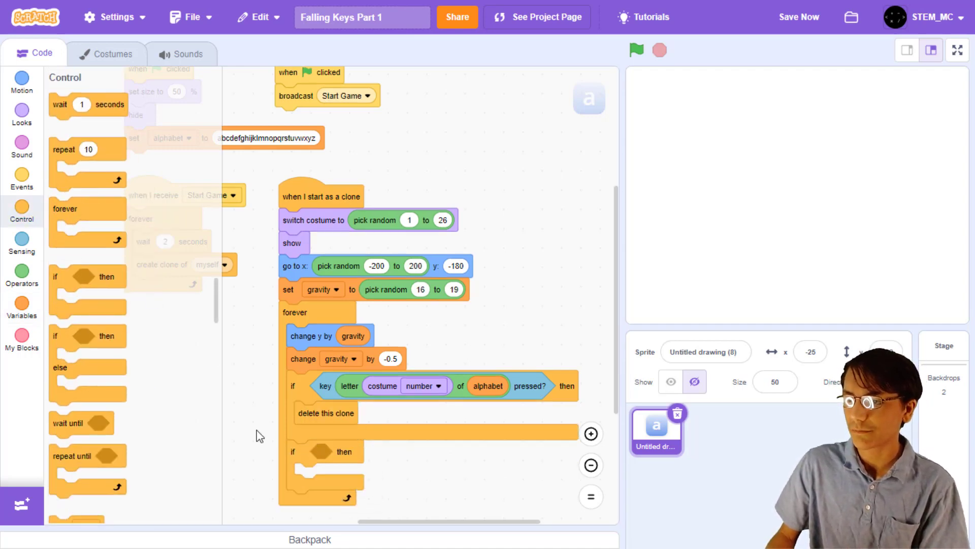
left_click(21, 278)
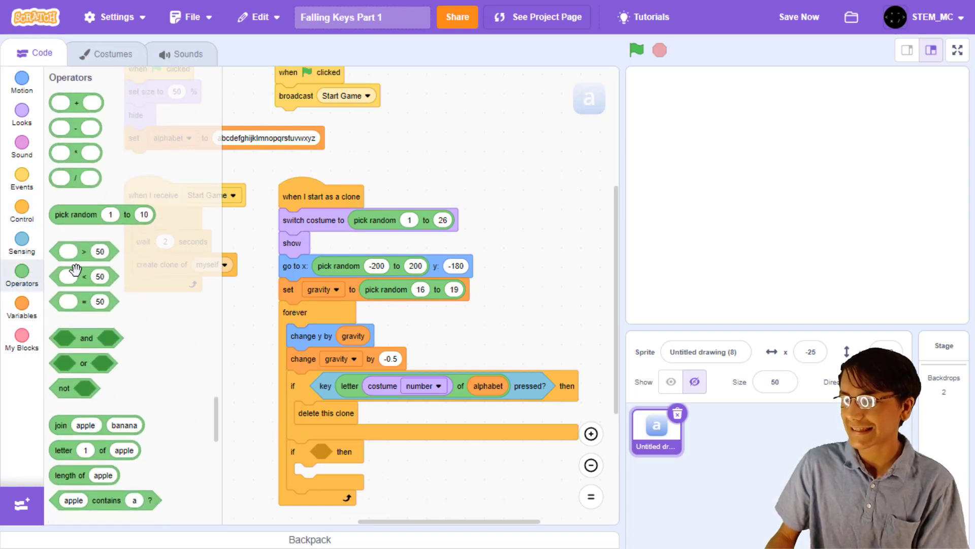
left_click(21, 82)
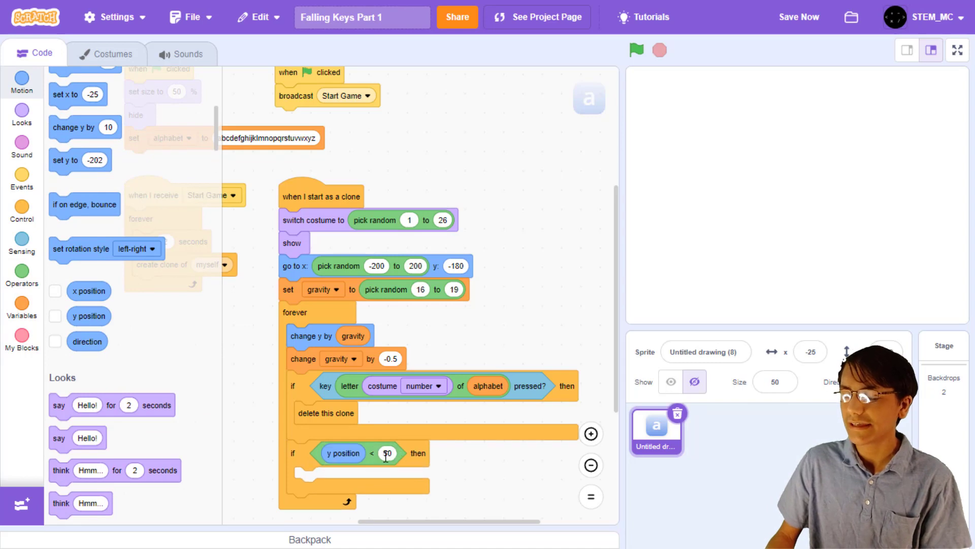
type("-100")
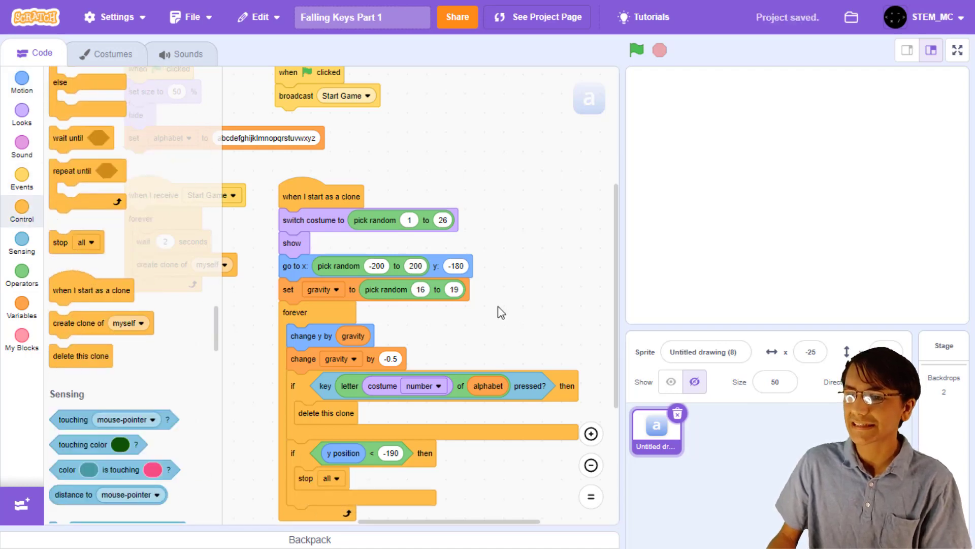
scroll("down", 3)
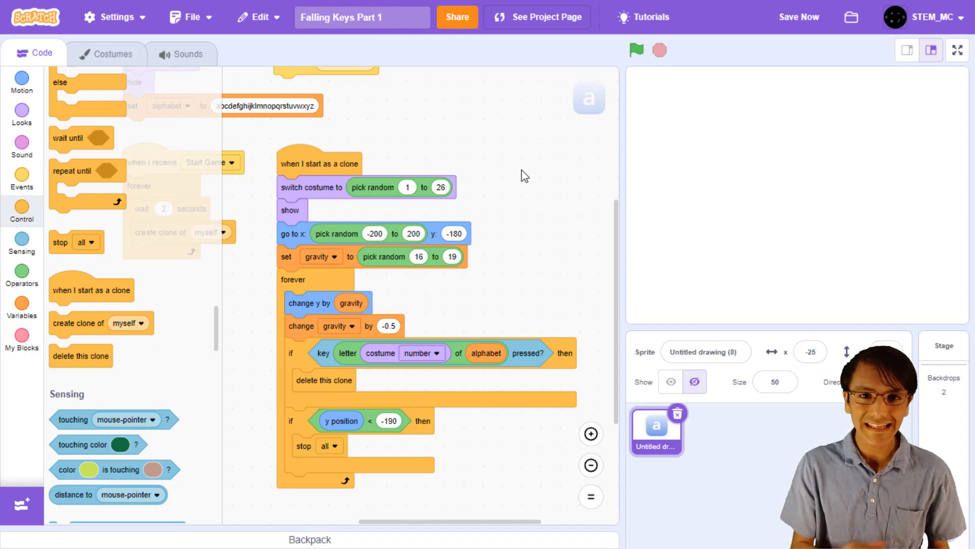
Step: Create a sprite-only turn variable set to pick random -2 to 2 in the clone script
left_click(22, 302)
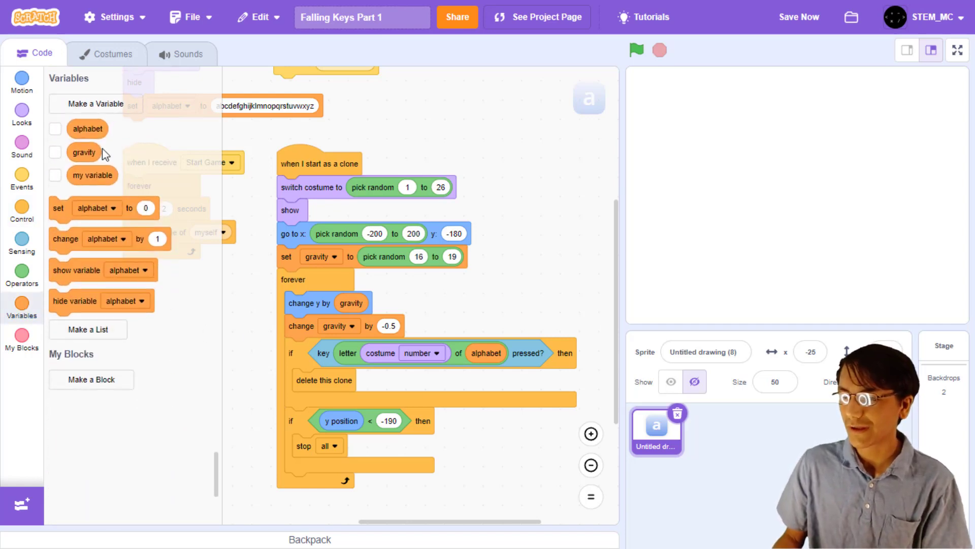
type("turn")
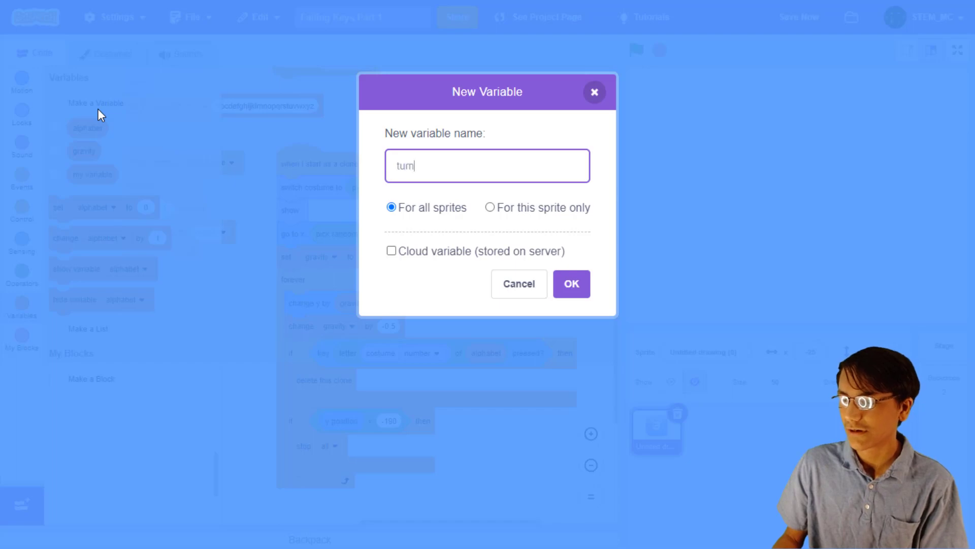
left_click(491, 207)
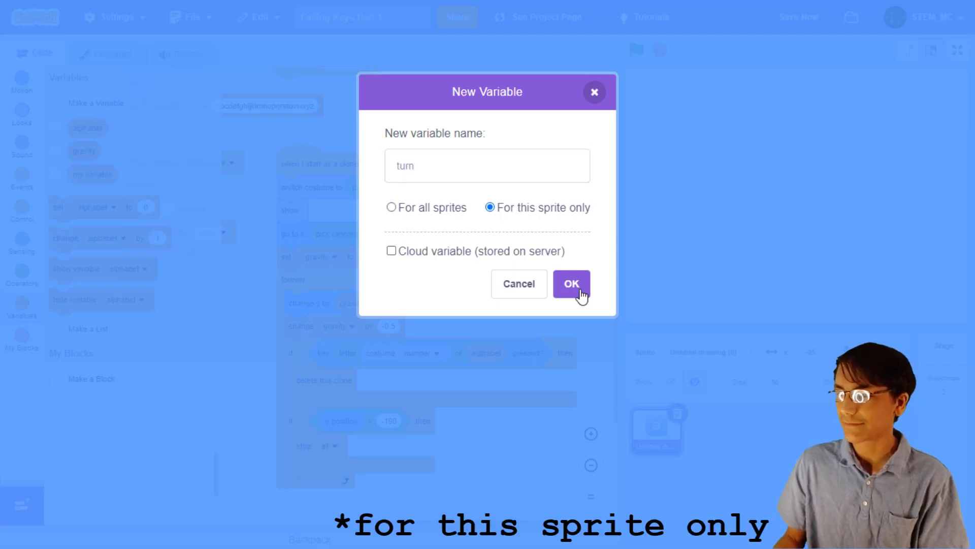
left_click(570, 284)
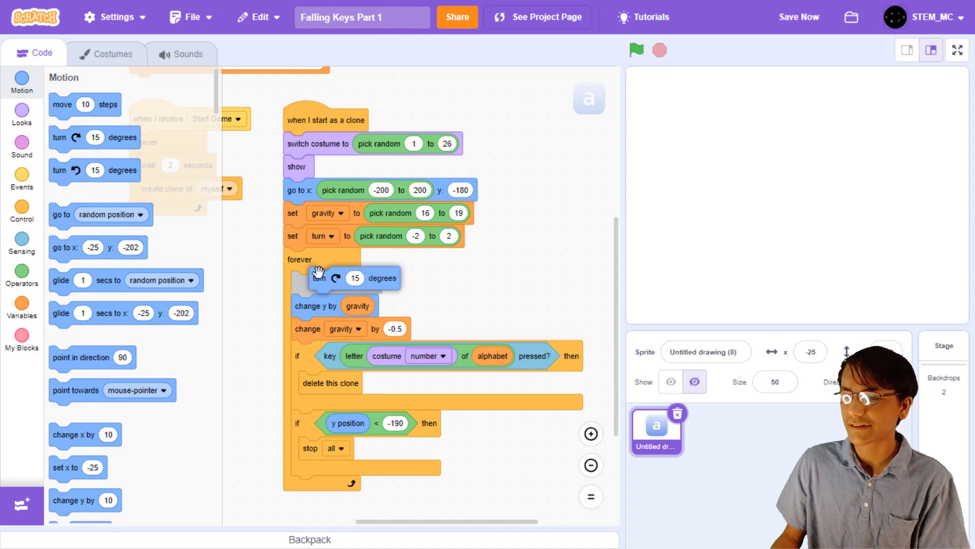
Step: Turn clockwise by the turn variable at the top of the clone's forever loop
left_click(21, 303)
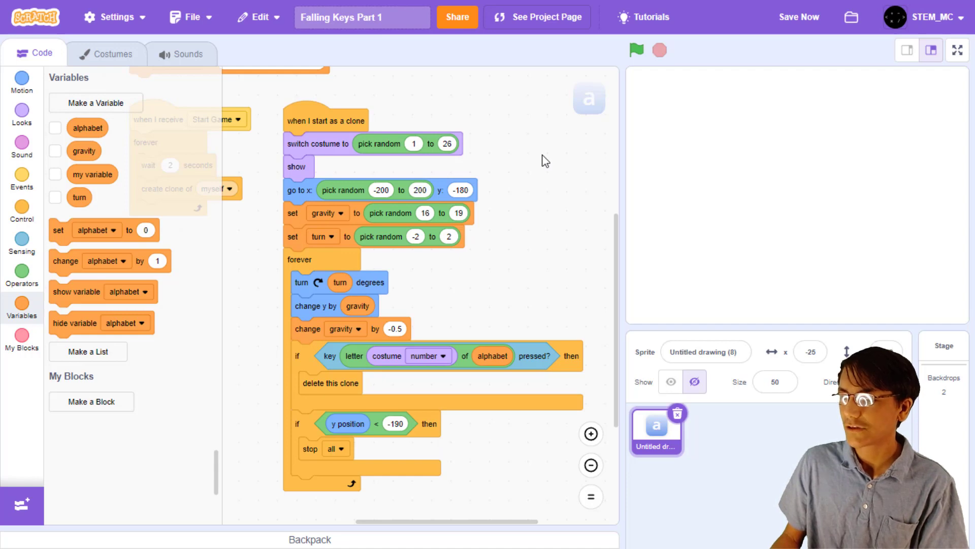
Step: Change the spin to turn / 4 and point the sprite in direction 90 on green flag
left_click(21, 269)
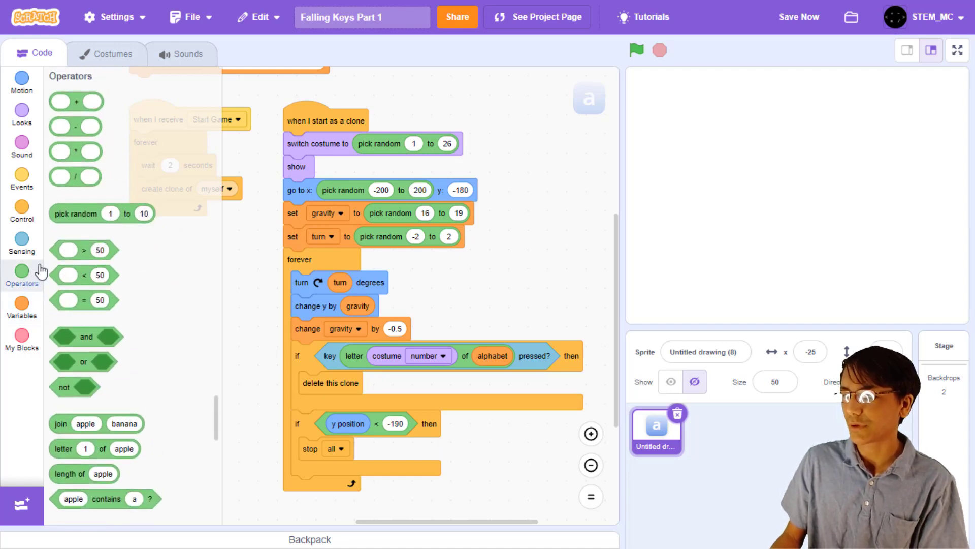
left_click_drag(74, 179, 423, 284)
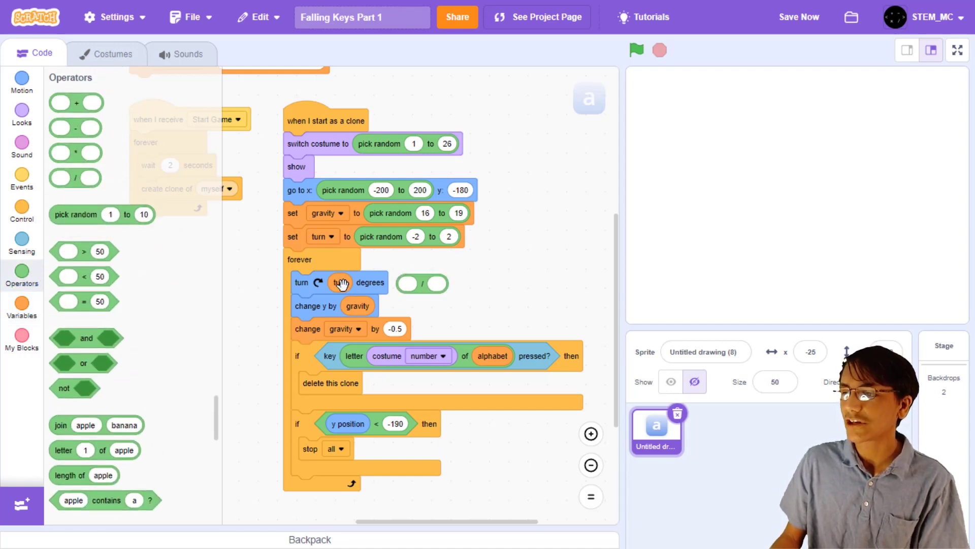
type("15")
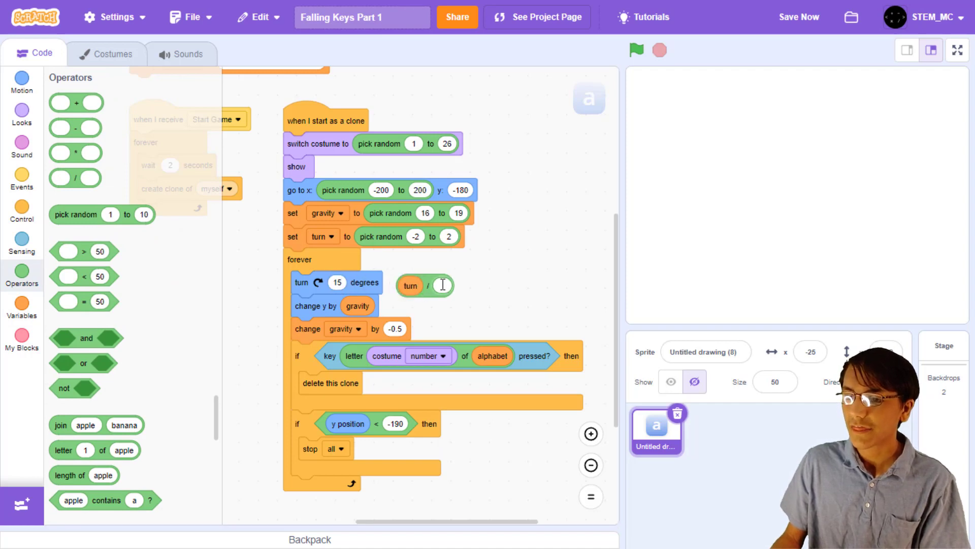
type("4")
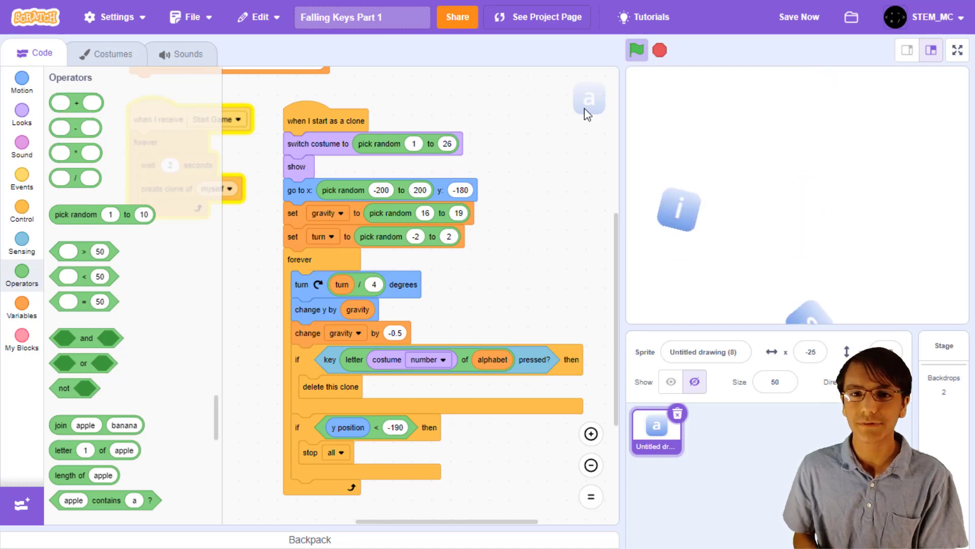
left_click(21, 82)
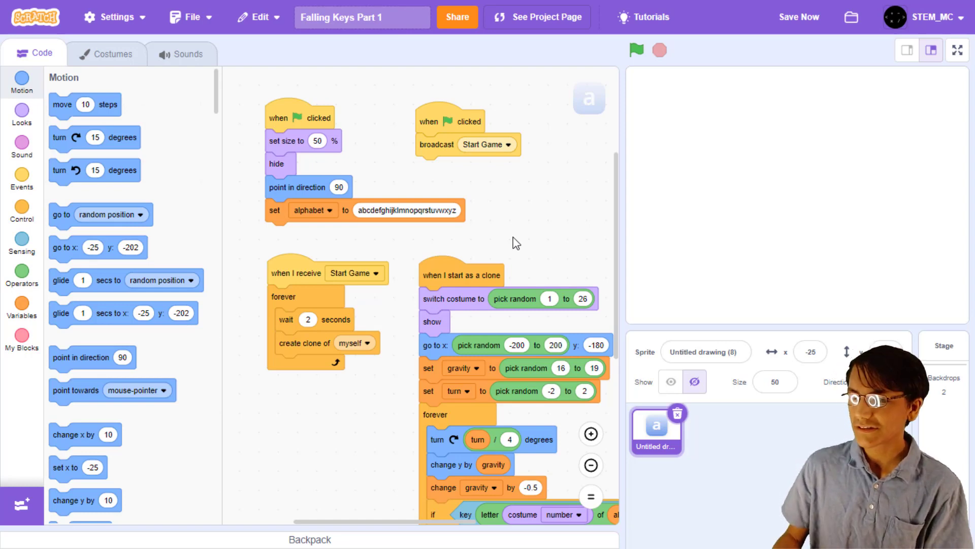
Step: Create a score variable and change score by 1 in the key-pressed branch
left_click(95, 103)
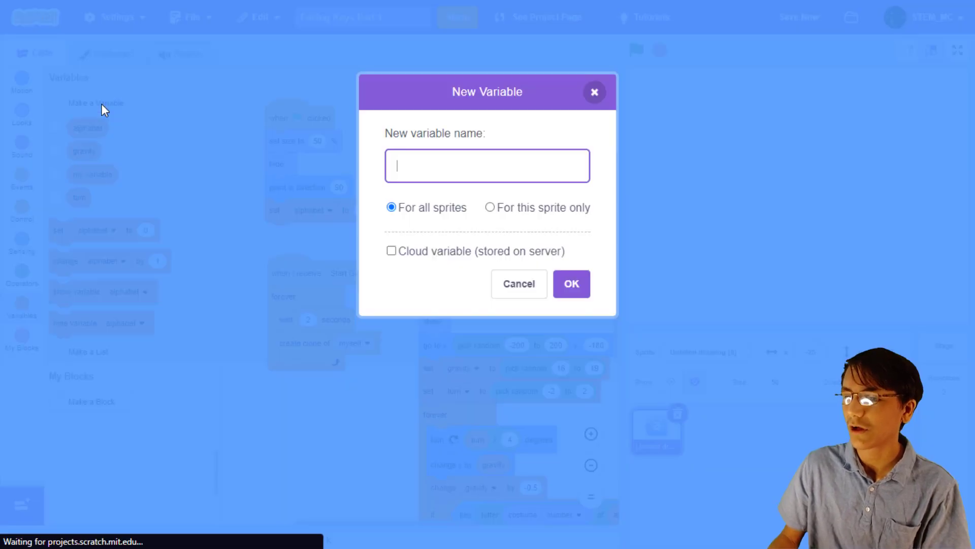
type("score")
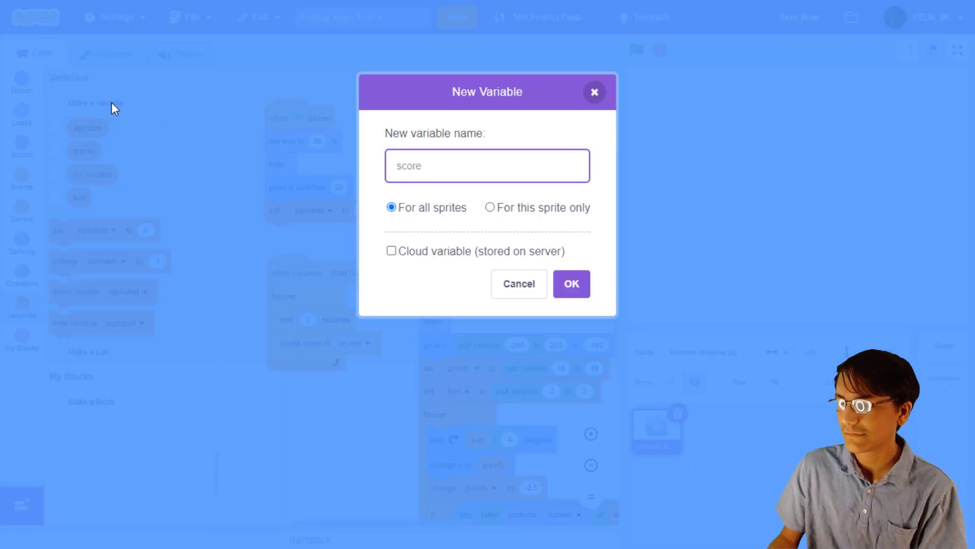
left_click(570, 283)
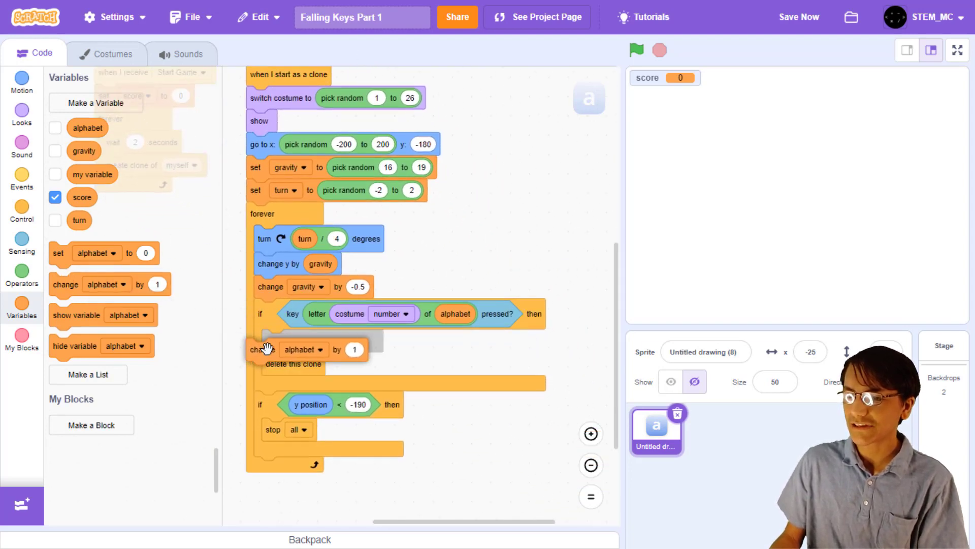
left_click(304, 349)
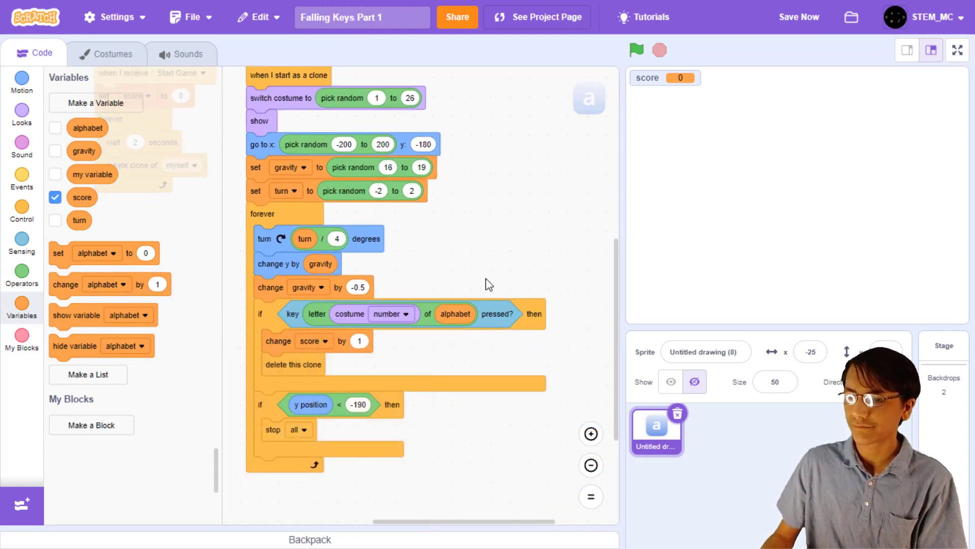
mouse_move(494, 243)
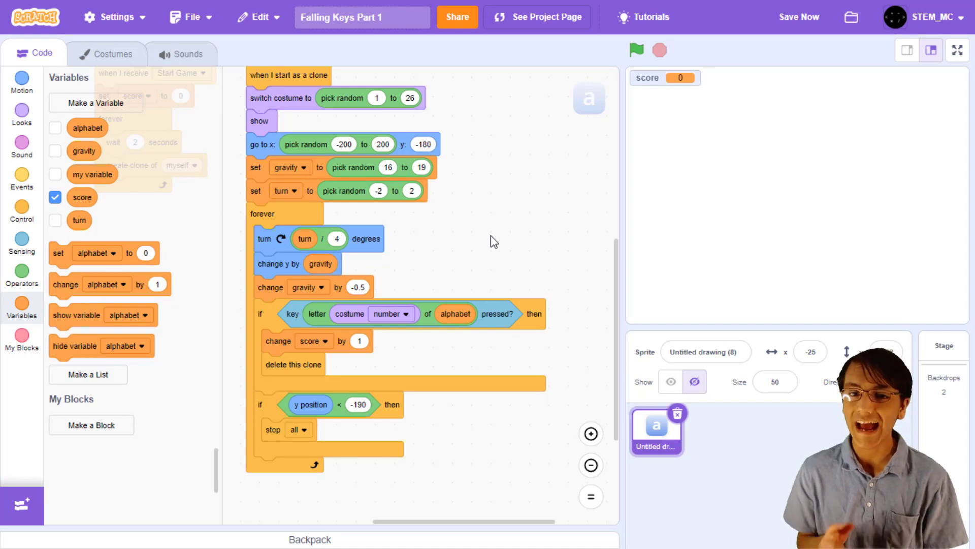
mouse_move(447, 255)
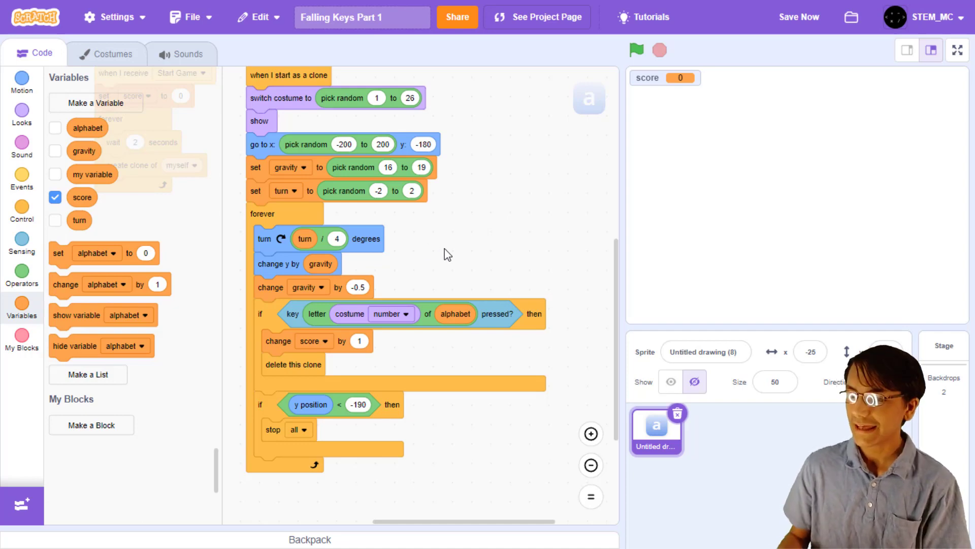
Step: Put a repeat 5 loop with wait 0.01 inside the key-pressed branch
left_click(21, 211)
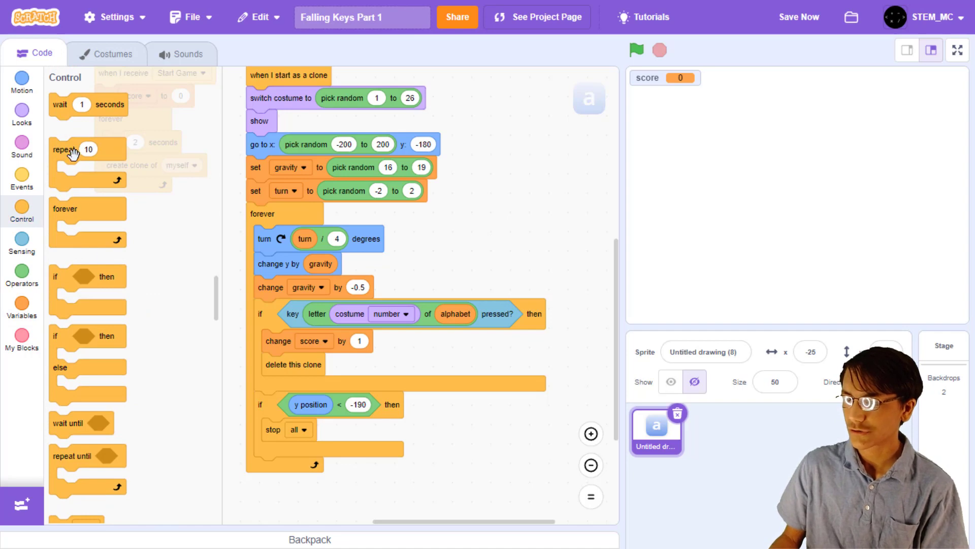
left_click_drag(63, 149, 276, 341)
type("5")
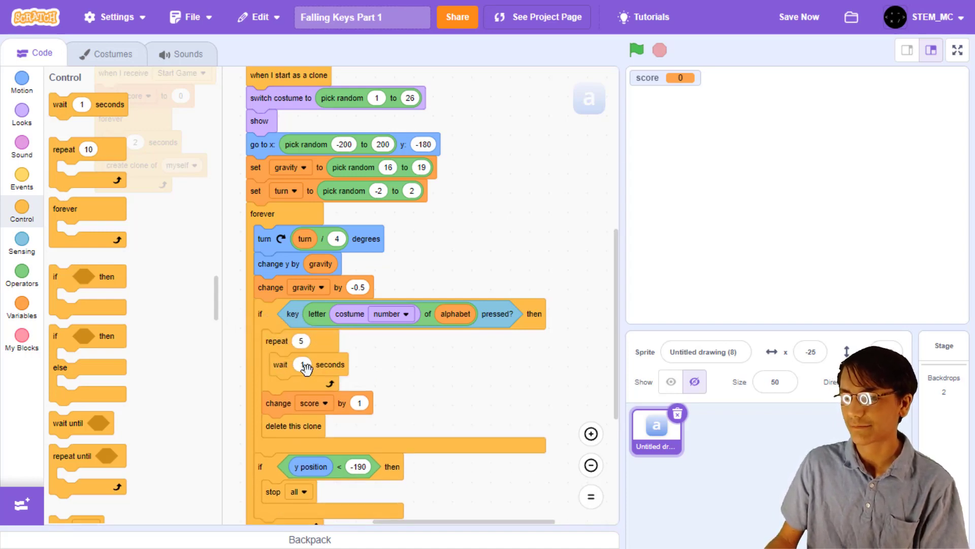
left_click(302, 364)
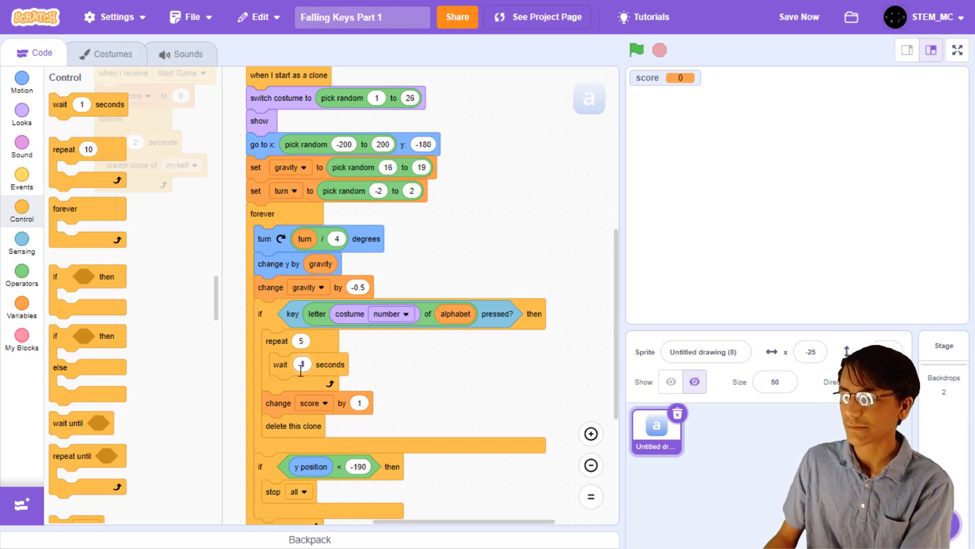
type("0.01")
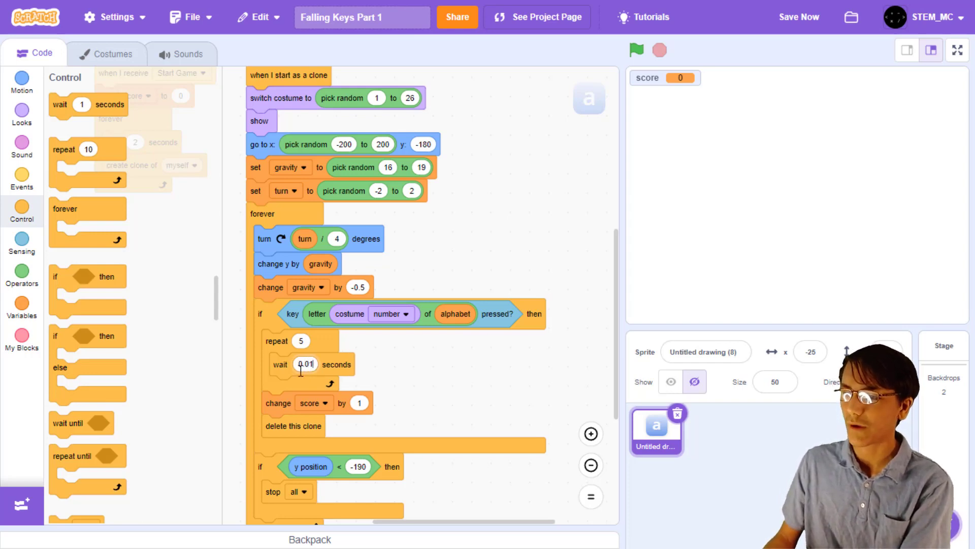
Step: Add change ghost effect by 20 to the loop, clear graphic effects at clone start, and test
left_click(22, 114)
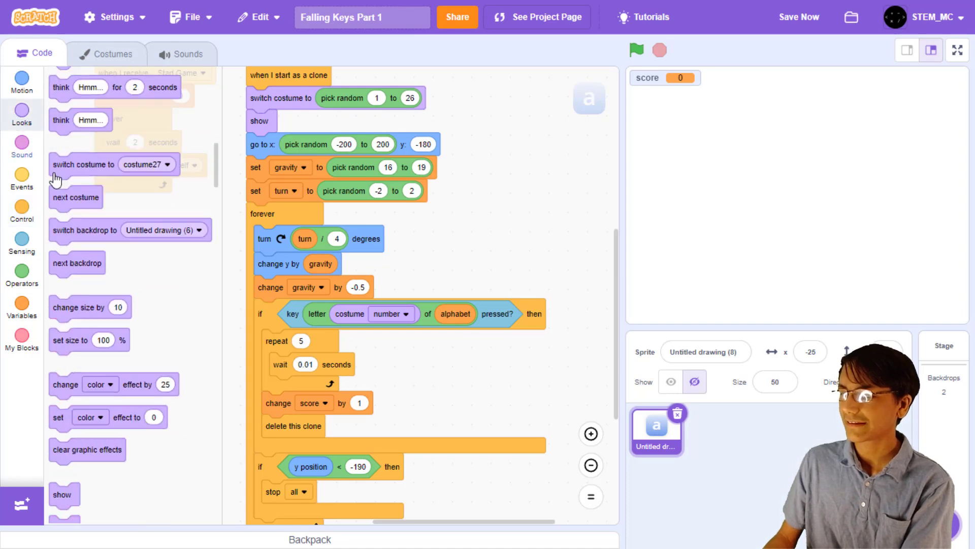
scroll("down", 3)
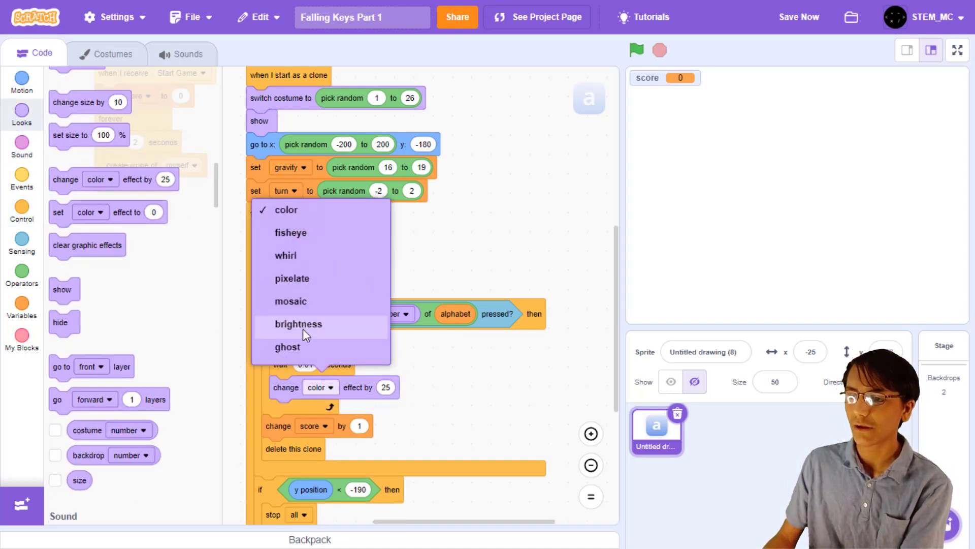
left_click(287, 346)
type("20")
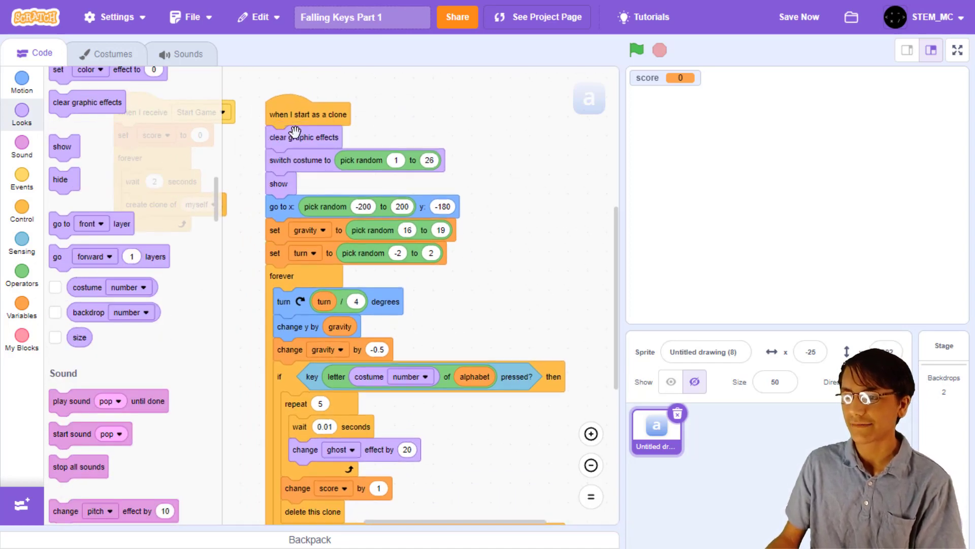
left_click(636, 49)
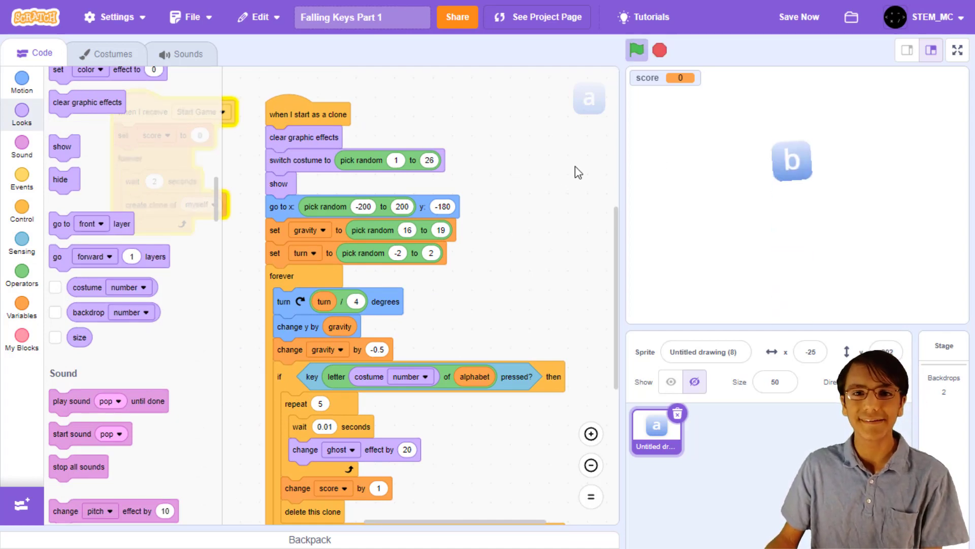
left_click(636, 50)
type("spe")
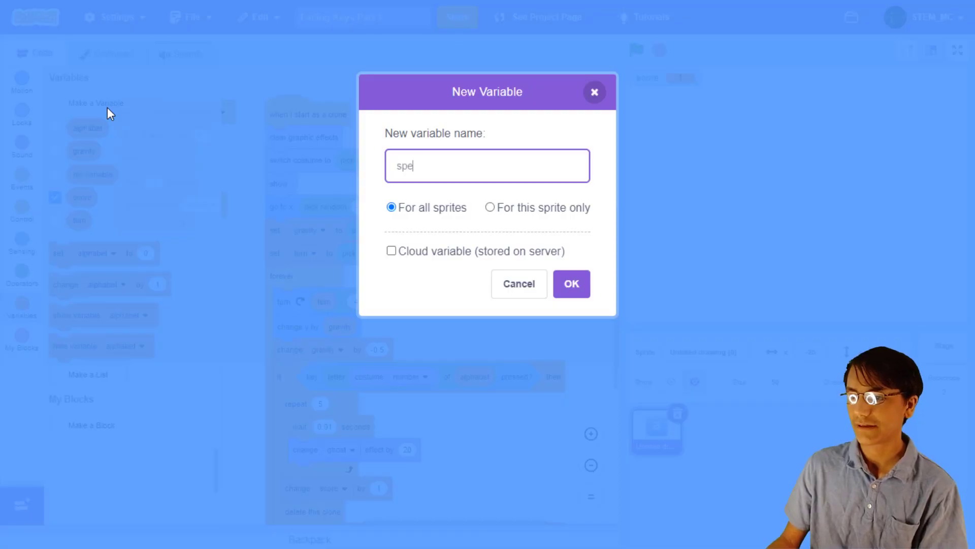
Step: Create a hidden speed variable, set it to 2 on Start Game, and wait speed seconds between clones
left_click(519, 284)
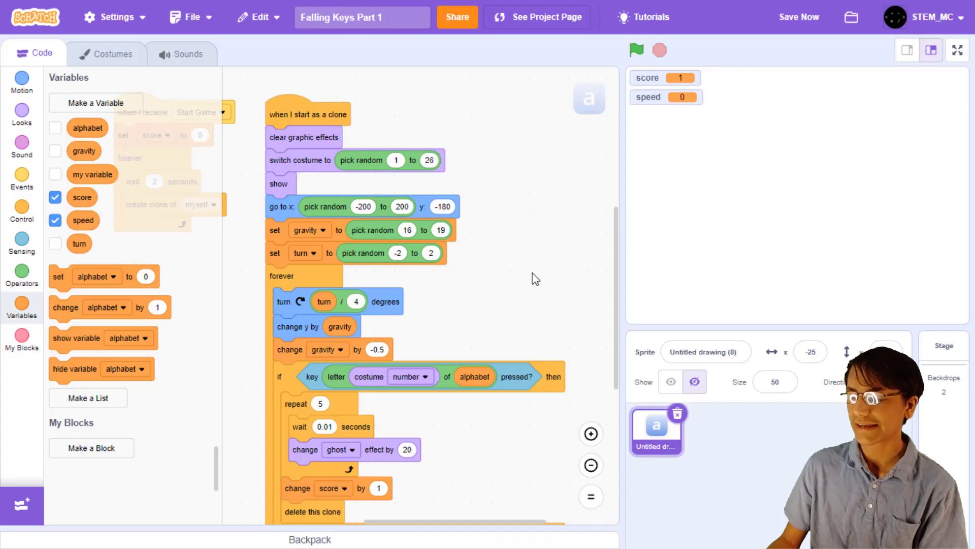
left_click(54, 220)
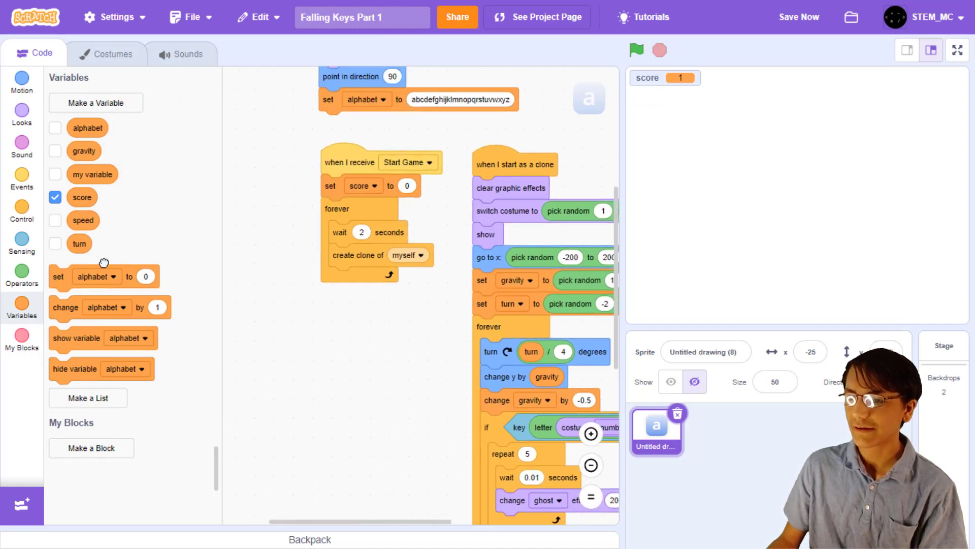
left_click(368, 208)
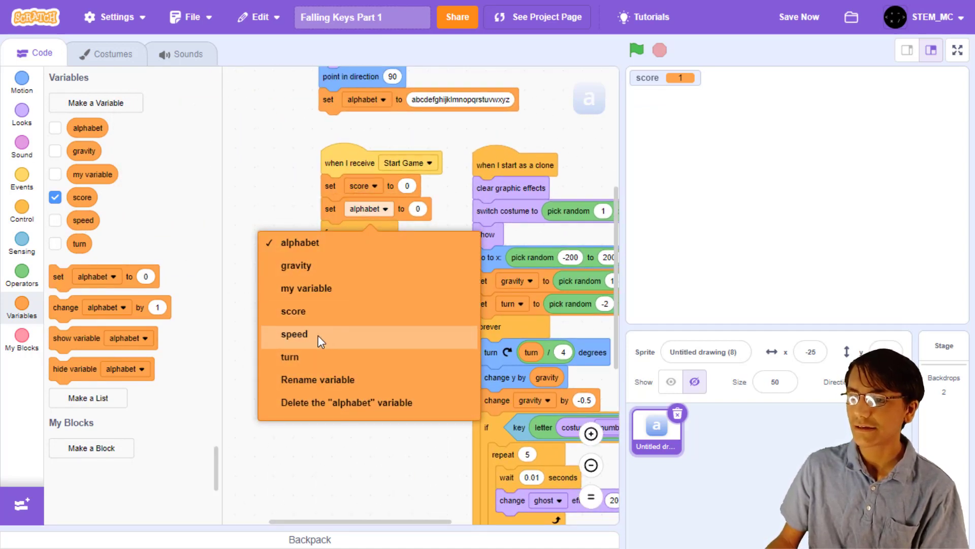
left_click(294, 334)
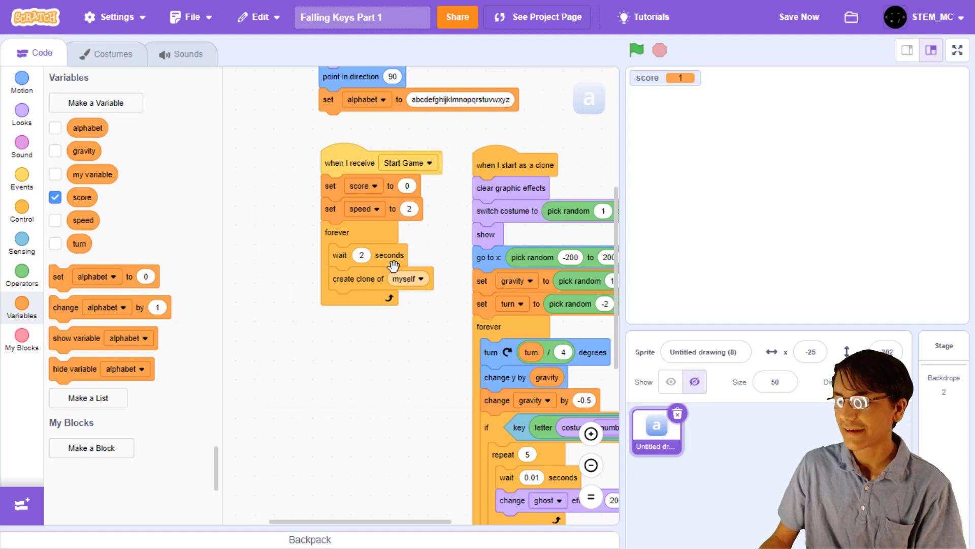
left_click_drag(82, 220, 360, 254)
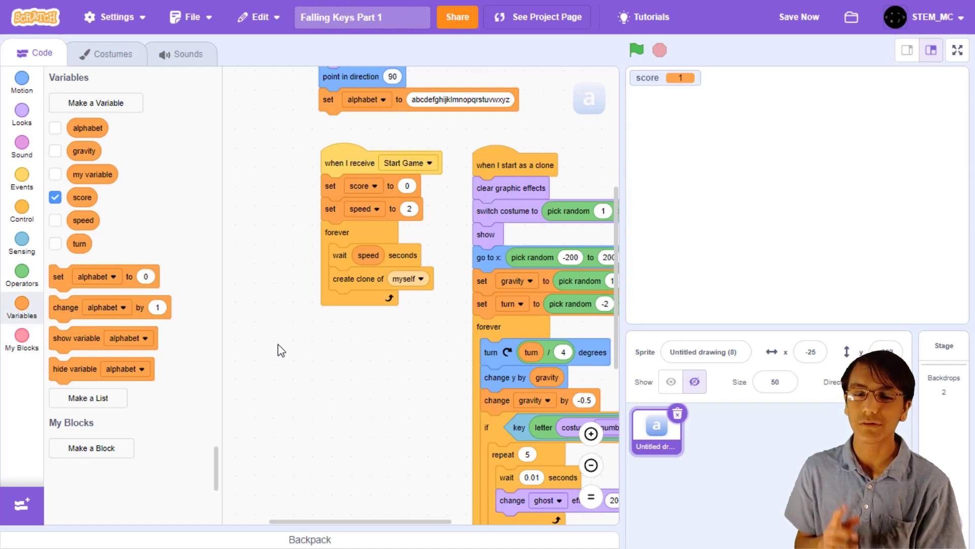
left_click(22, 179)
type("8")
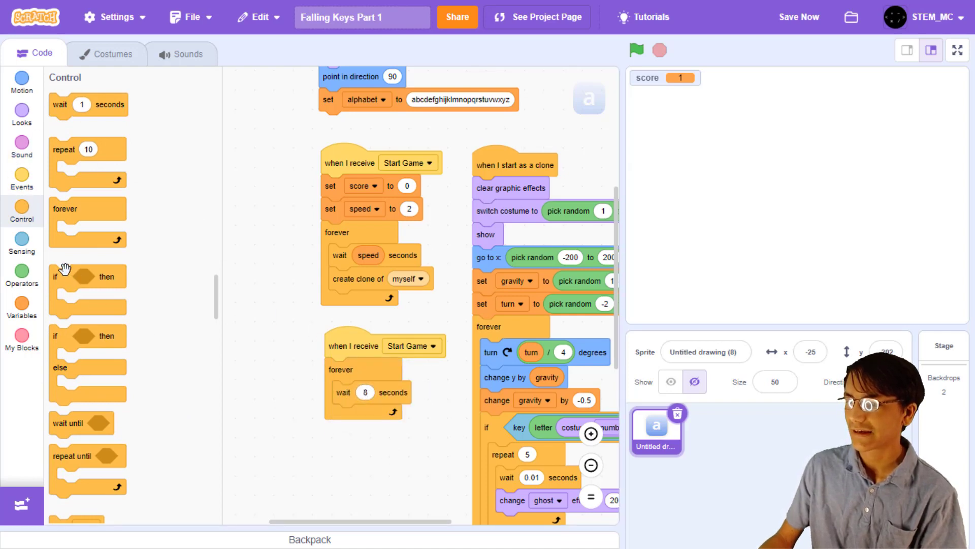
Step: In a second Start Game forever loop, wait 8 seconds then change speed by 0 - (speed / 10)
left_click(21, 273)
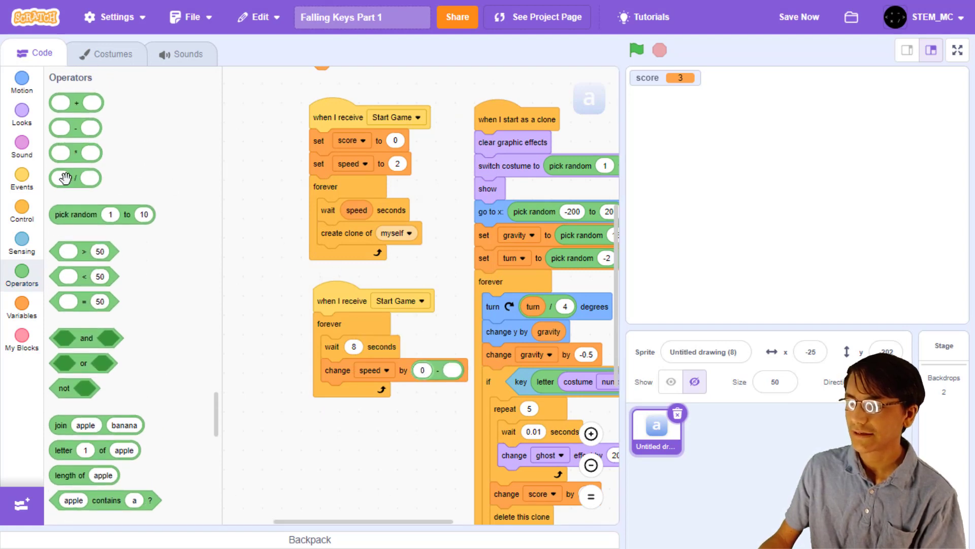
left_click(21, 305)
type("10")
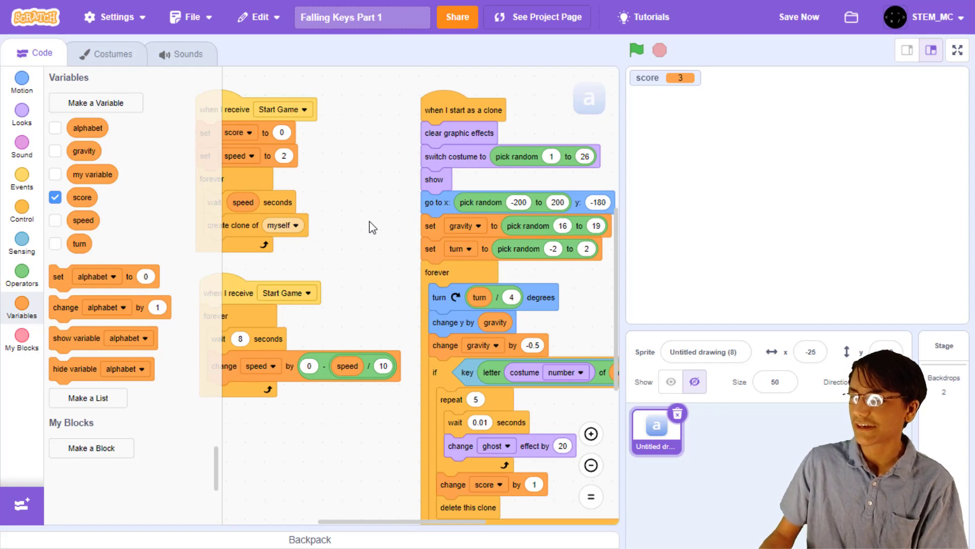
left_click(636, 50)
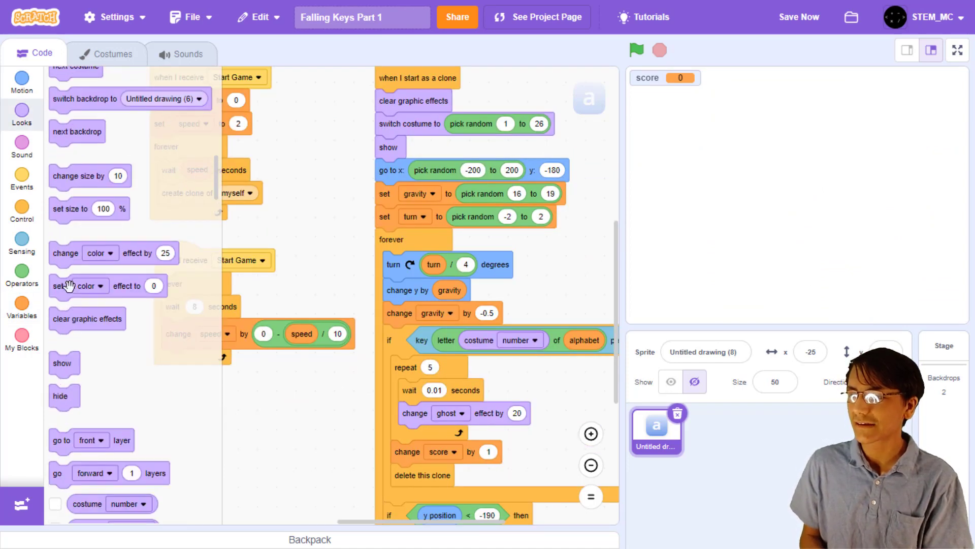
Step: Set each new clone's color effect to pick random 1 to 20 after switching costume
left_click(21, 273)
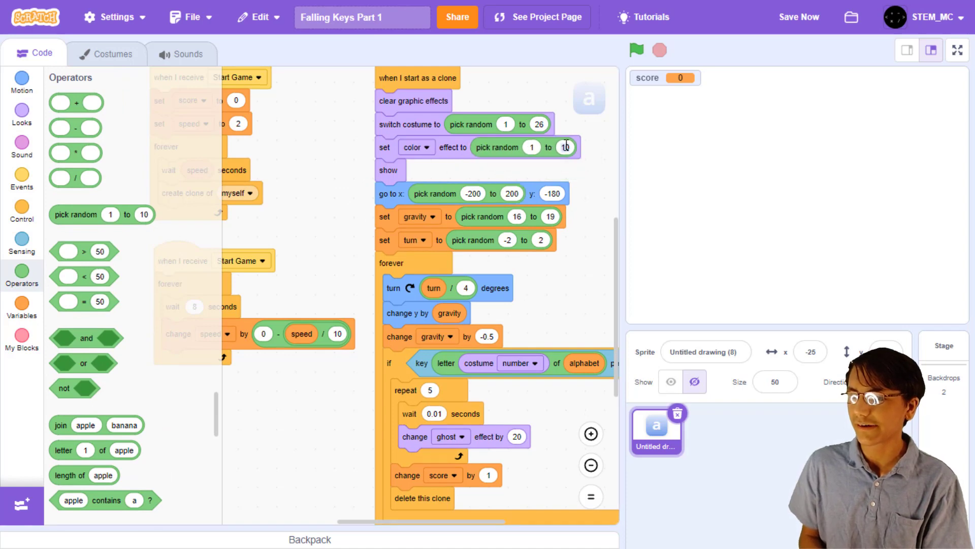
type("20")
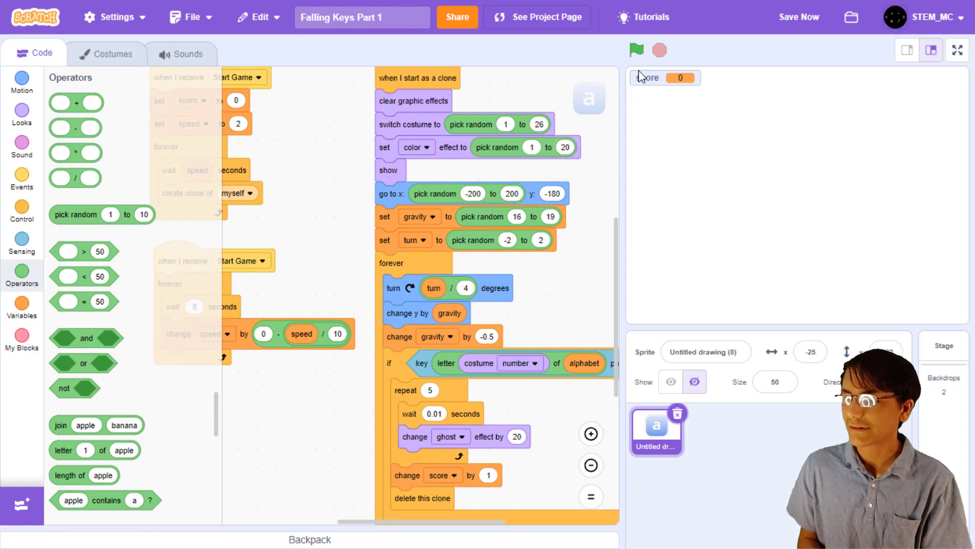
left_click(798, 17)
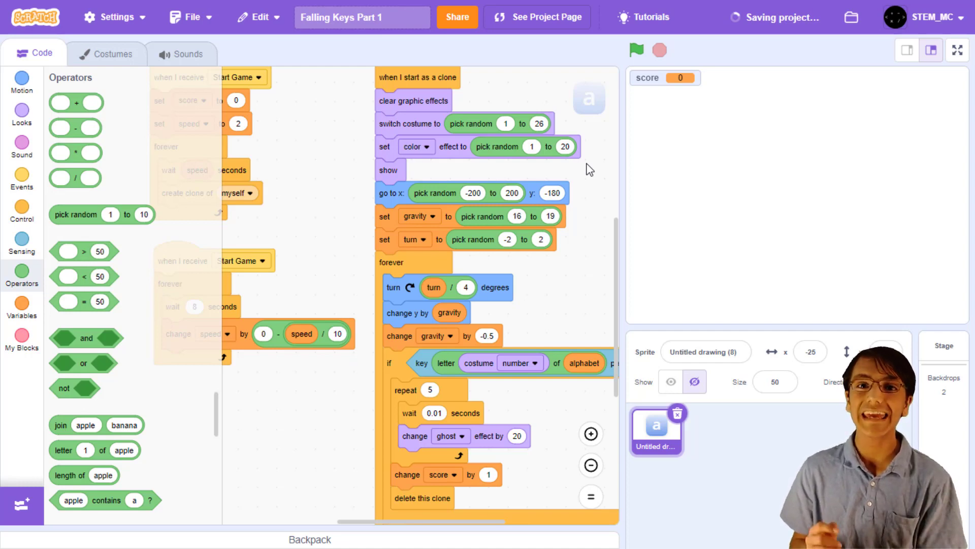
Step: Add the Boop Bing Bop sound from the Effects library to the sprite, then show the Sound blocks
left_click(181, 54)
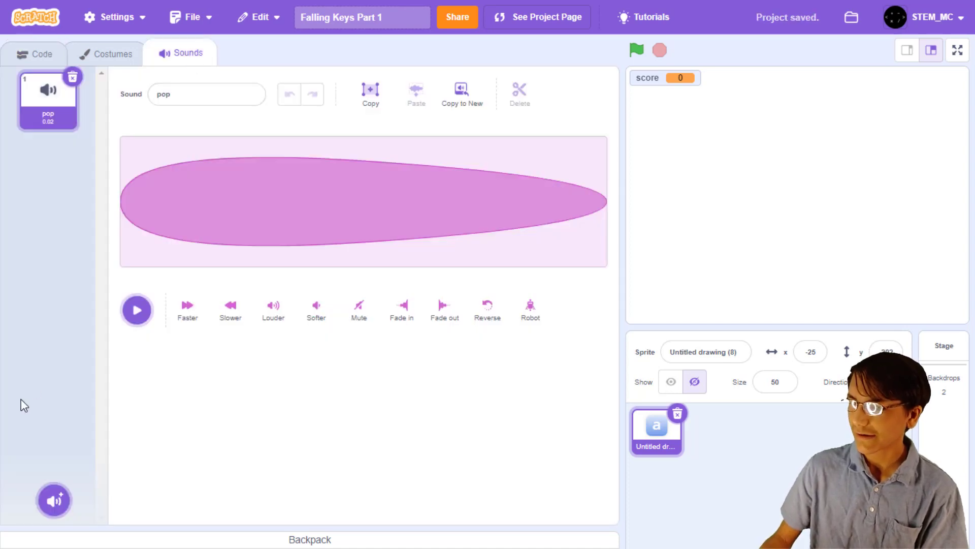
left_click(54, 500)
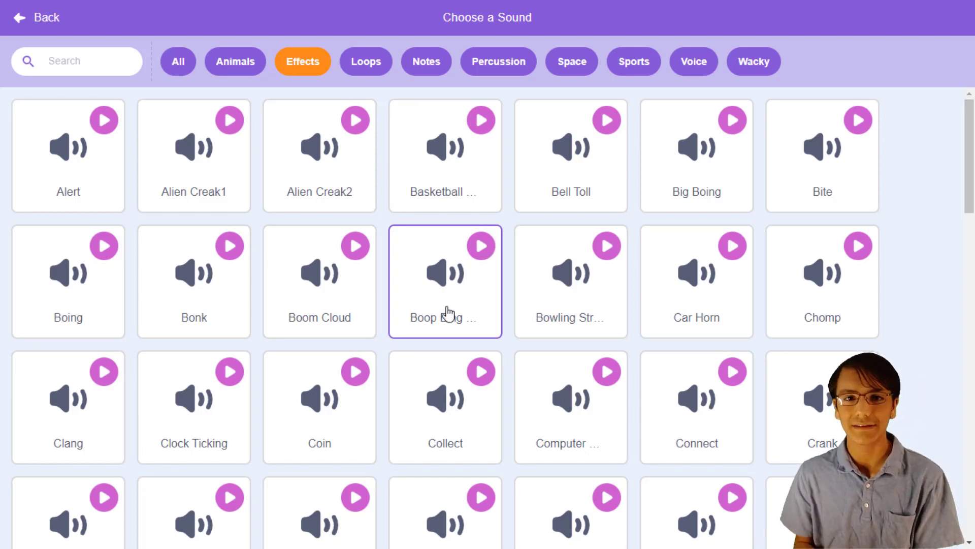
left_click(445, 280)
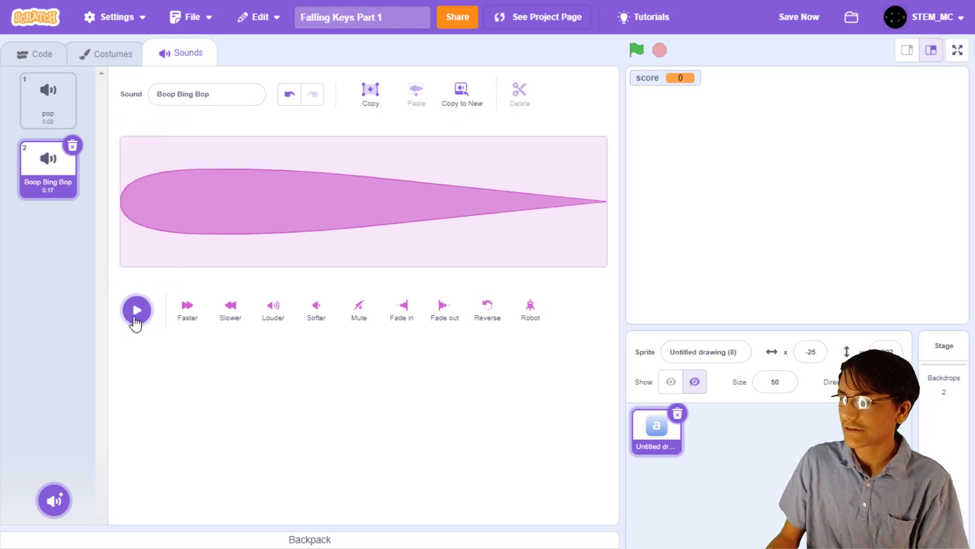
mouse_move(331, 416)
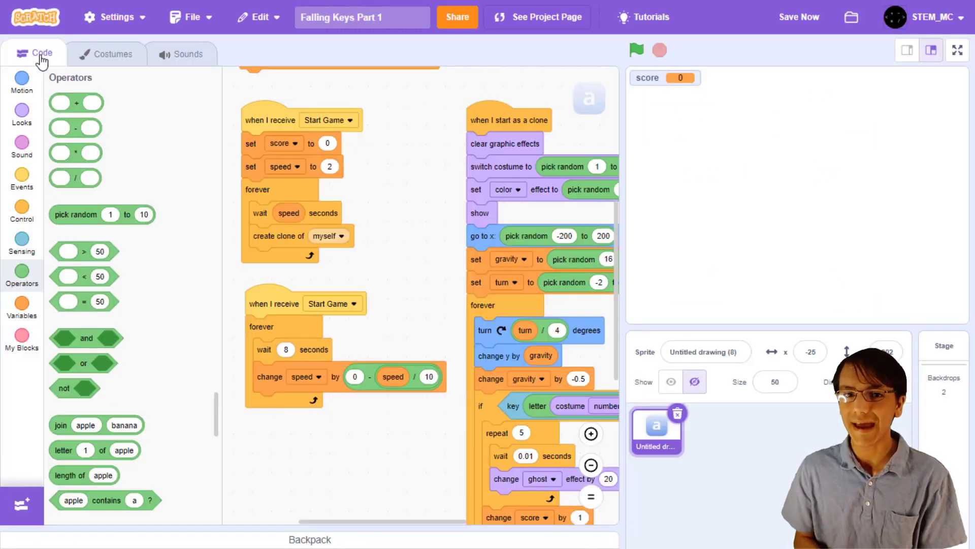
left_click(22, 143)
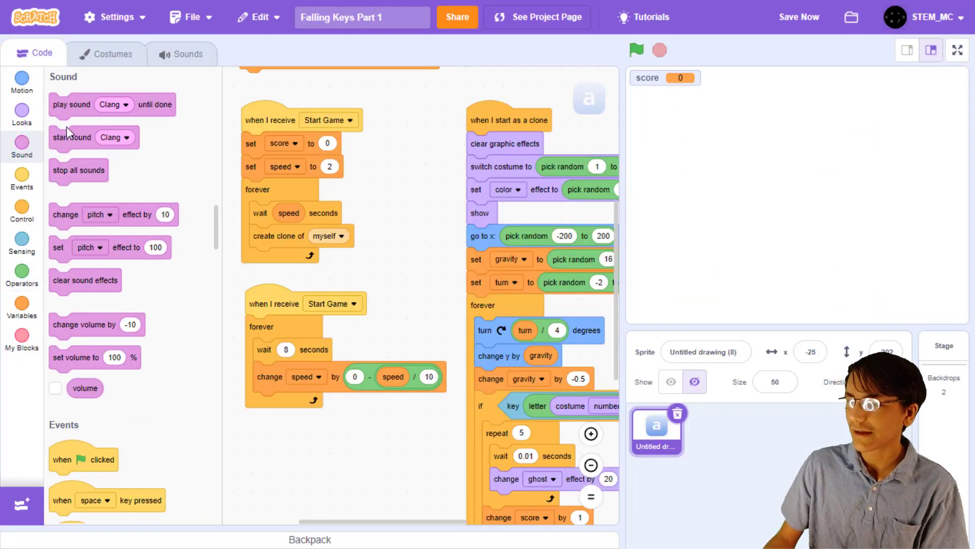